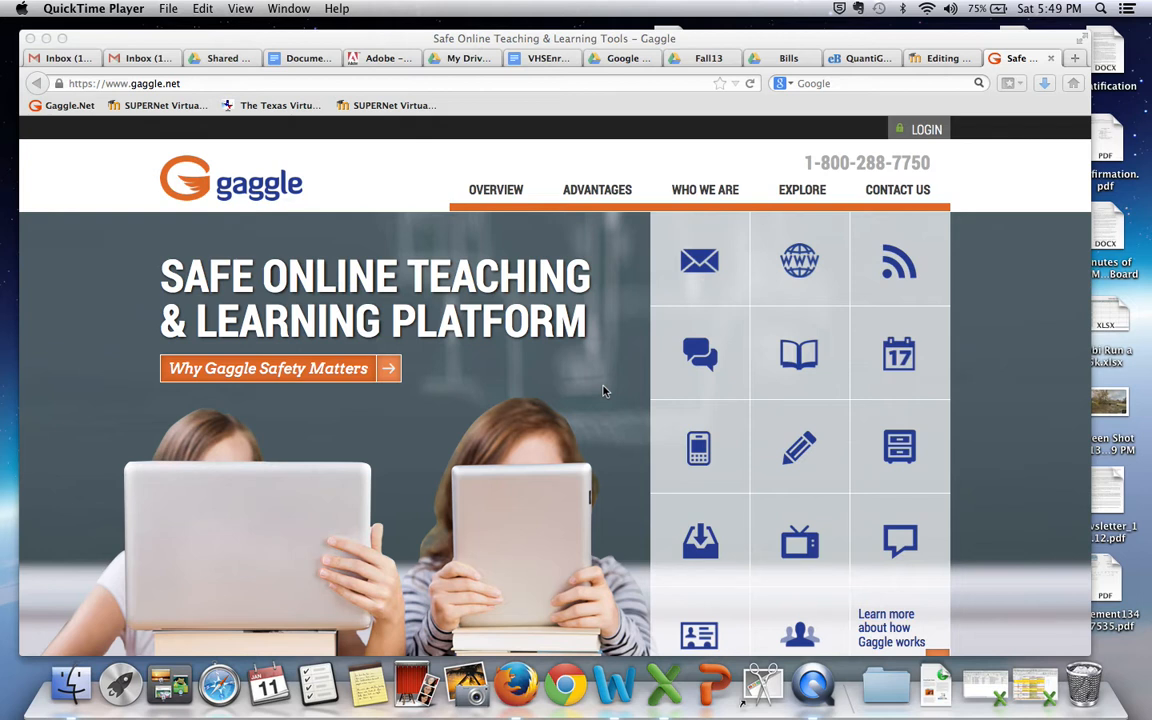
pyautogui.moveTo(600, 378)
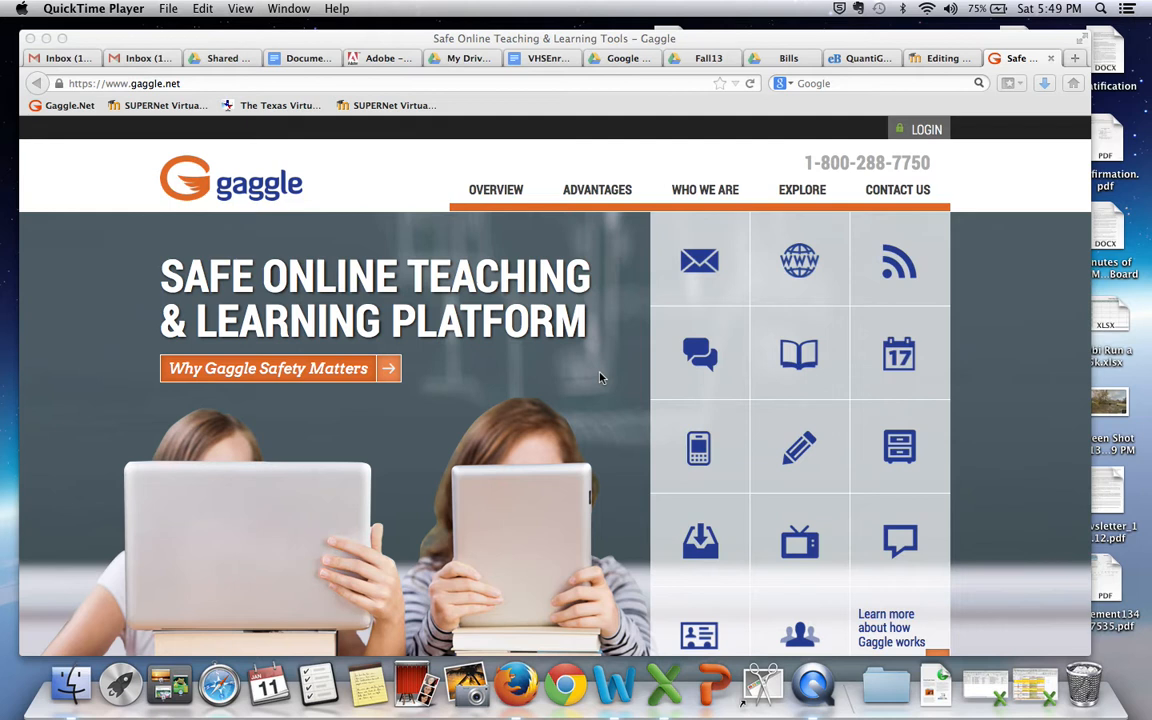
pyautogui.moveTo(850, 175)
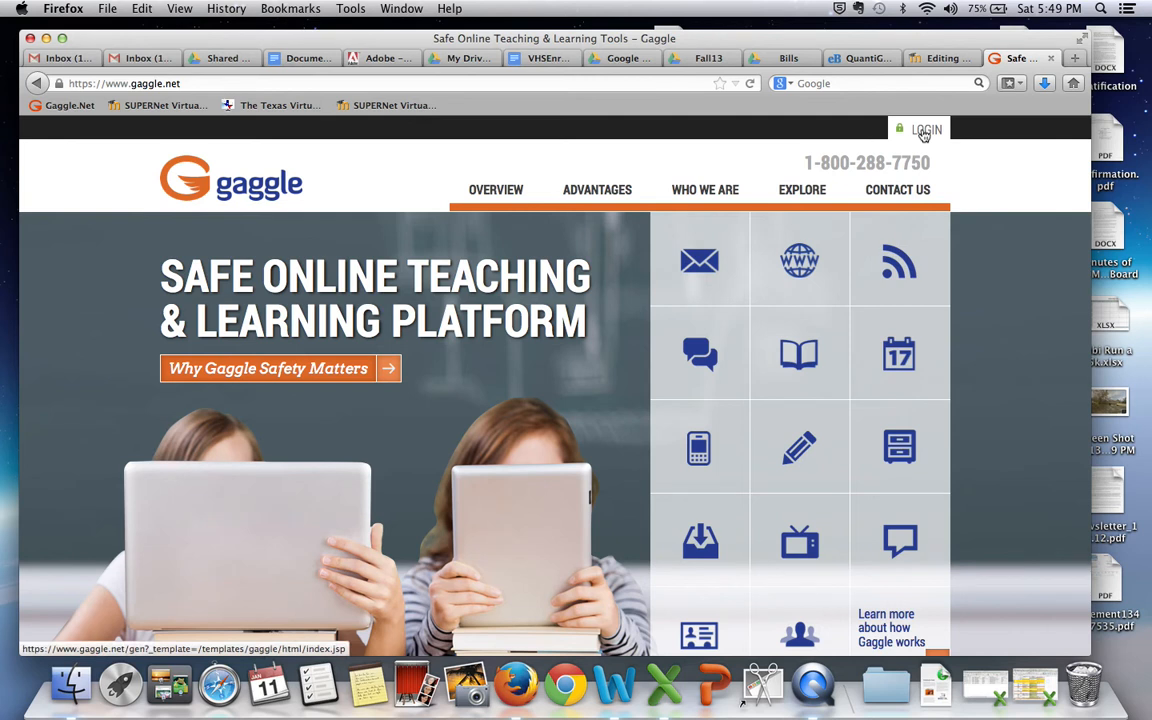
# Open the gaggle.net login page and place the cursor in the Username box
pyautogui.click(924, 129)
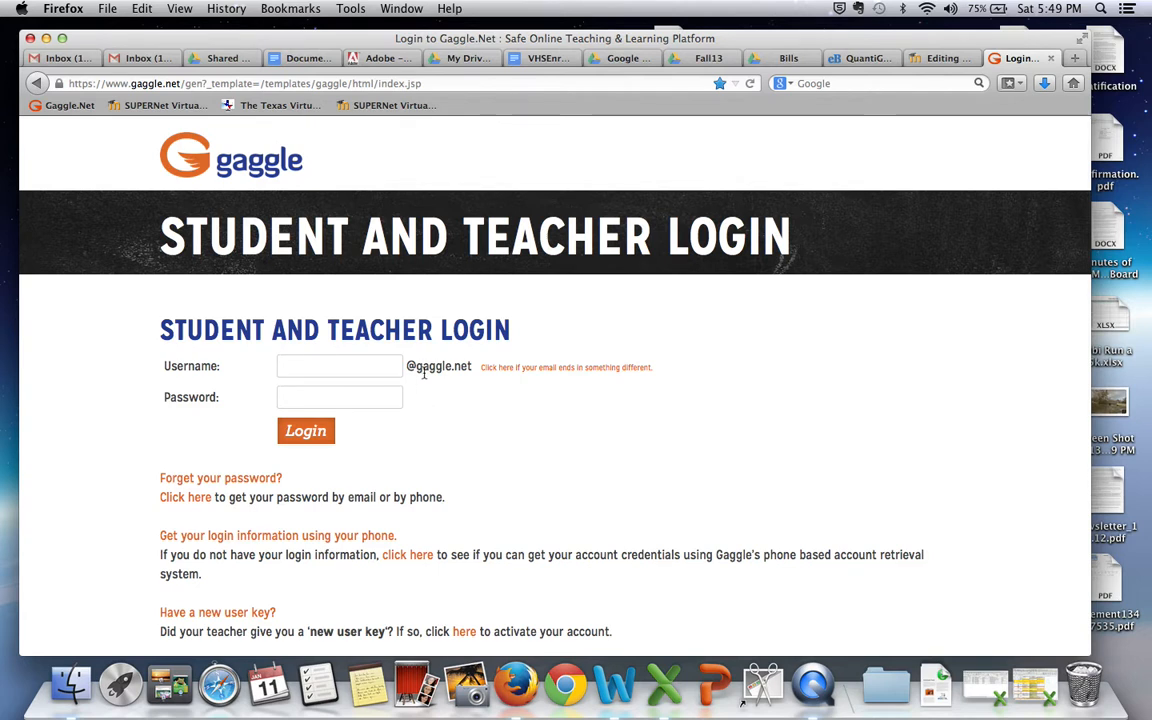
pyautogui.moveTo(408, 380)
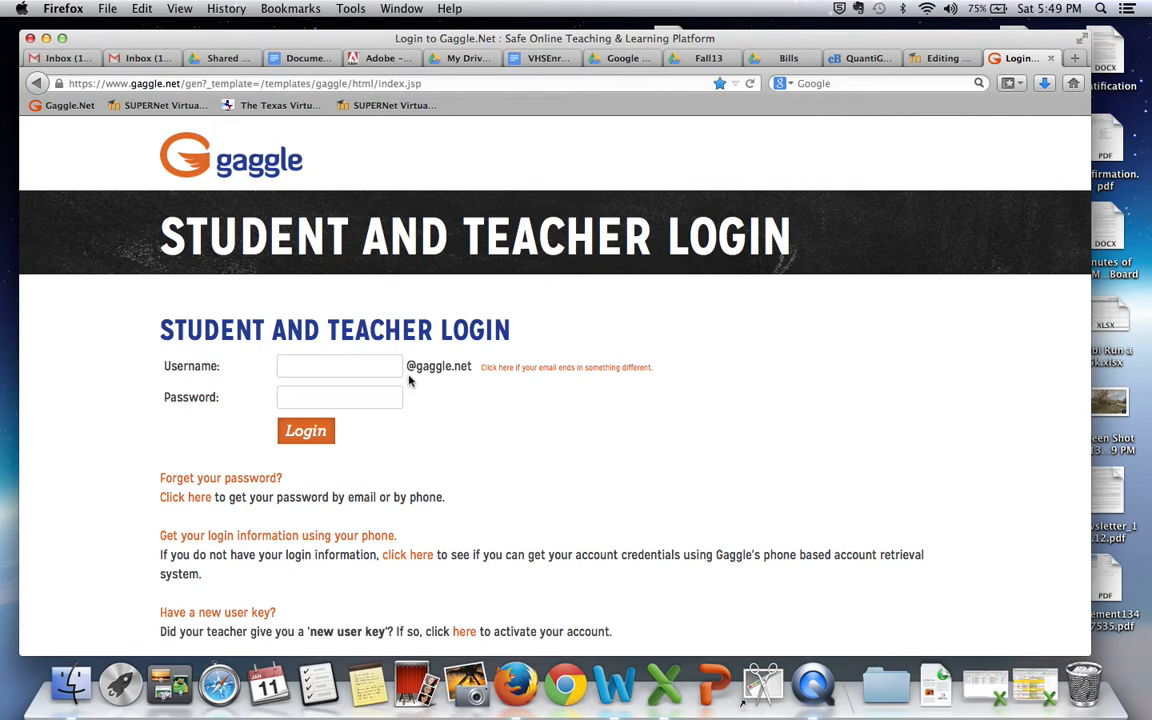
pyautogui.click(339, 365)
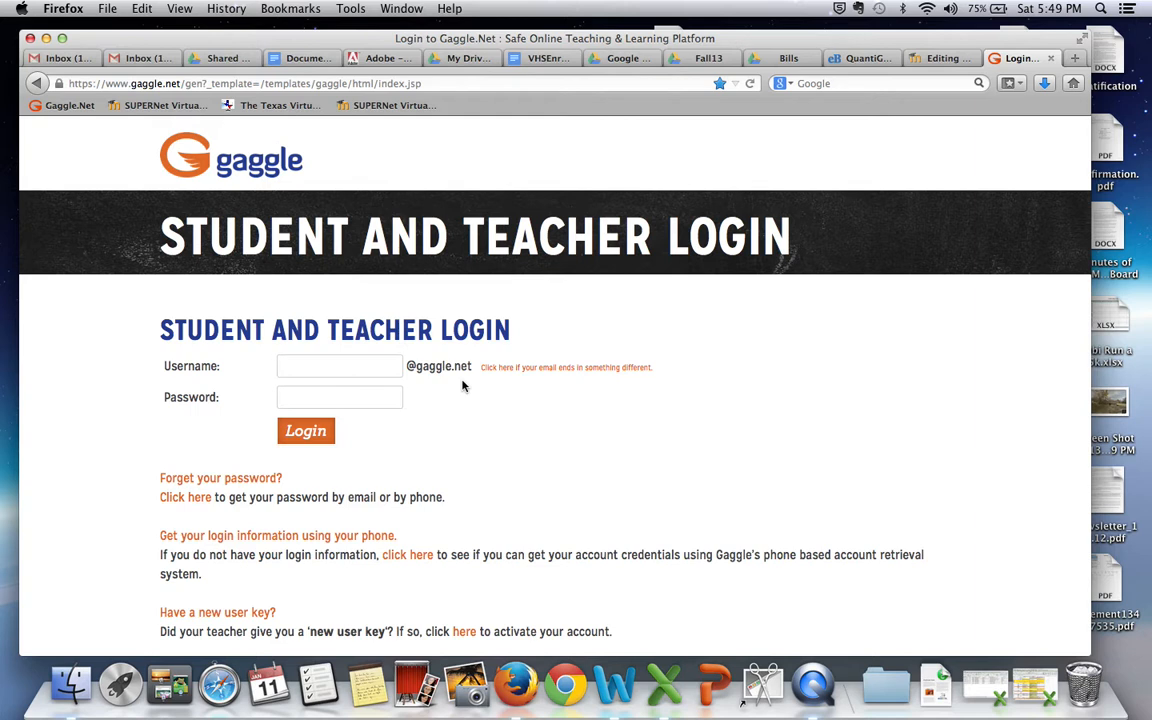
pyautogui.moveTo(438, 387)
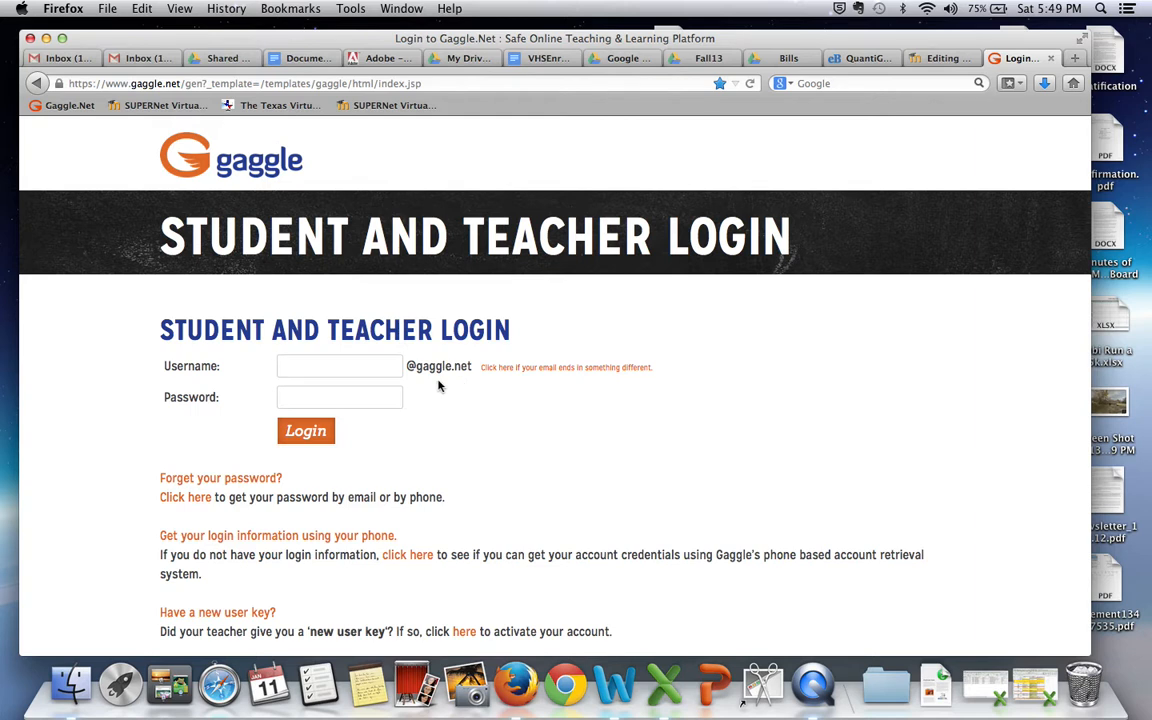
pyautogui.click(339, 366)
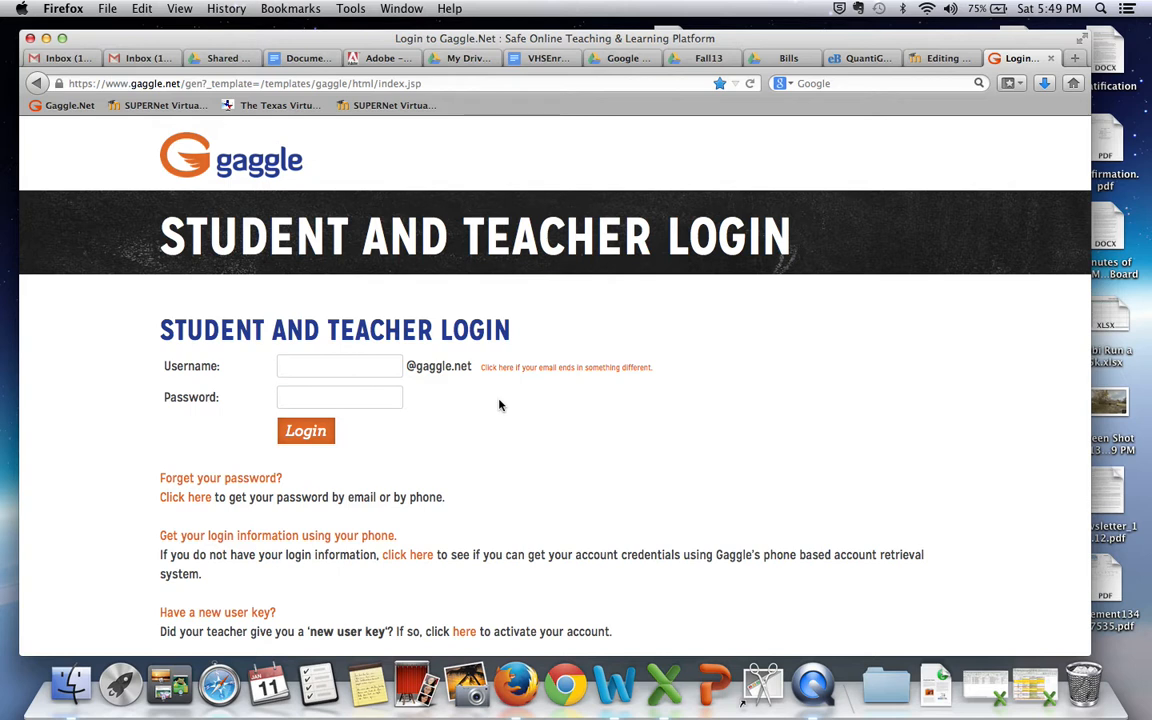
pyautogui.click(339, 366)
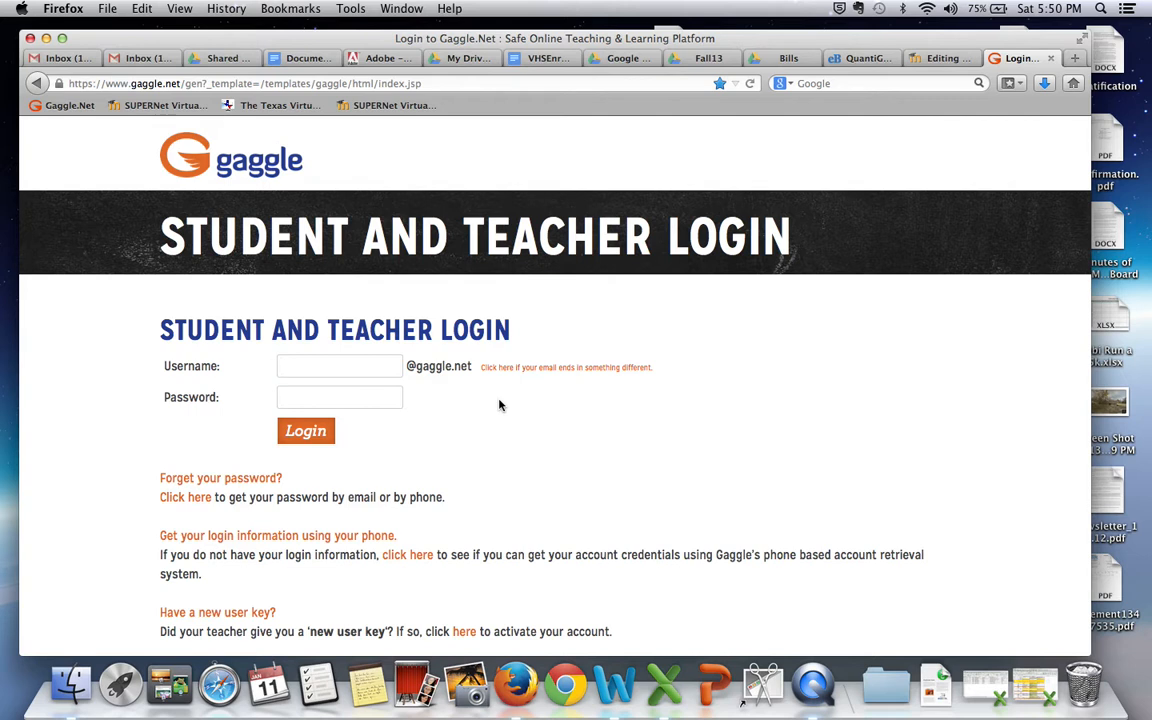
pyautogui.click(339, 366)
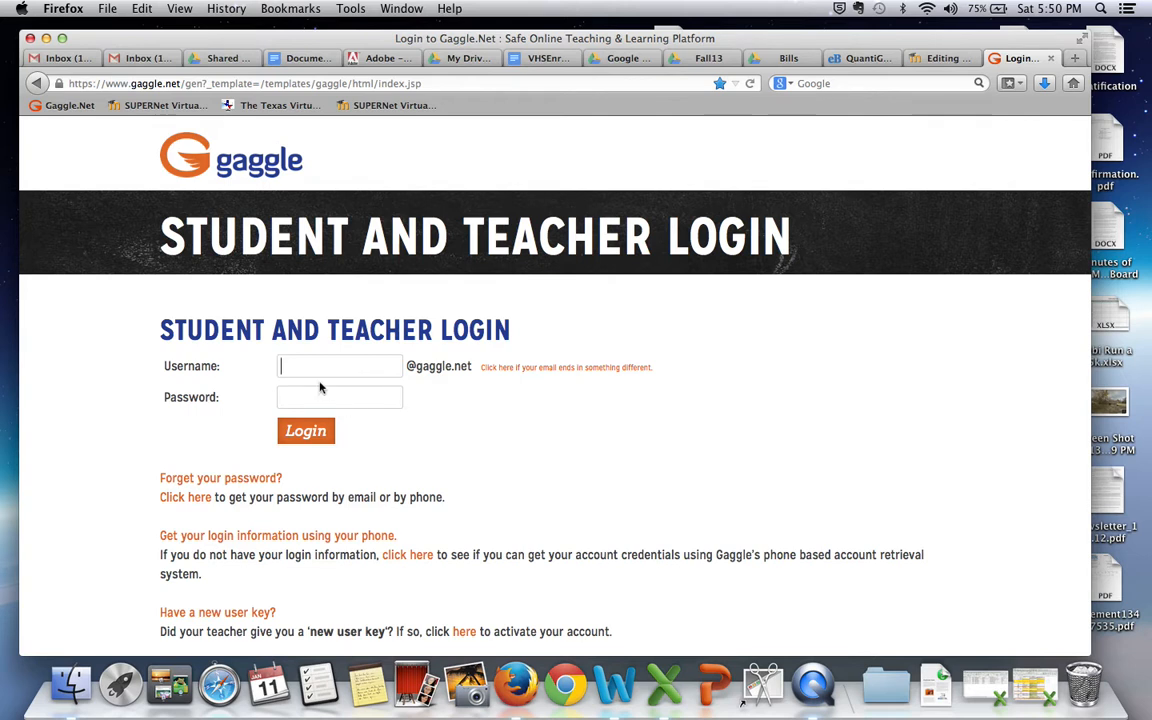
pyautogui.moveTo(495, 462)
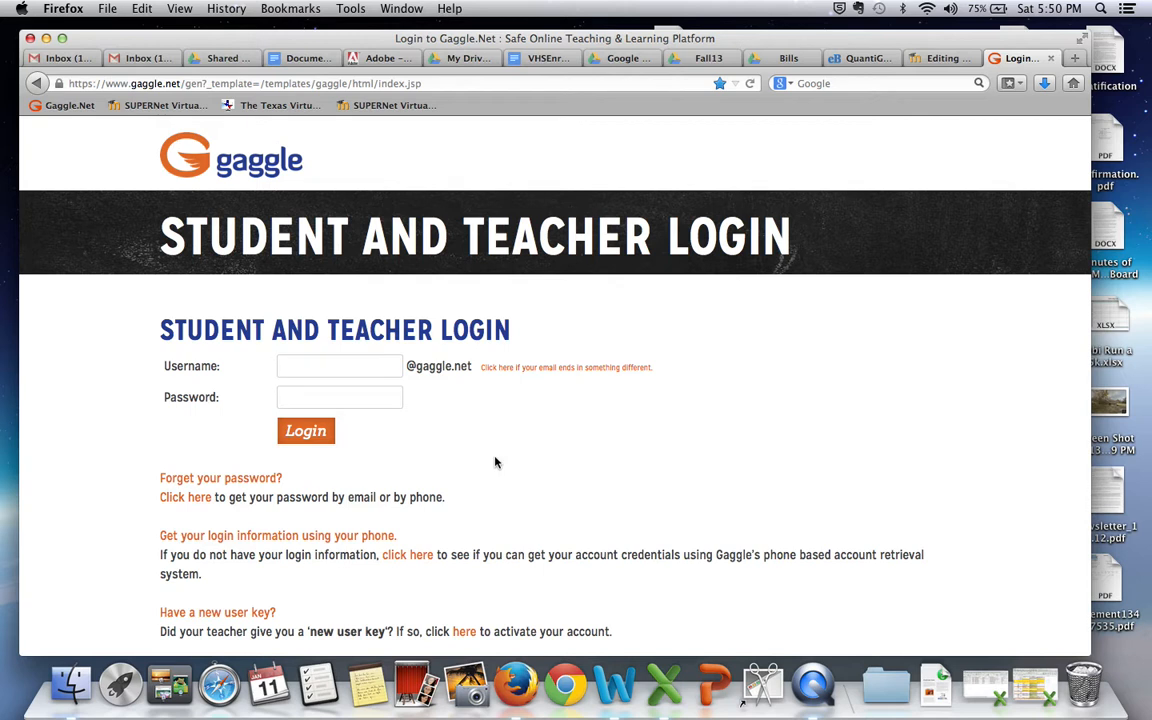
# Enter the student username and password, then submit the login form
pyautogui.write('sample.studen')
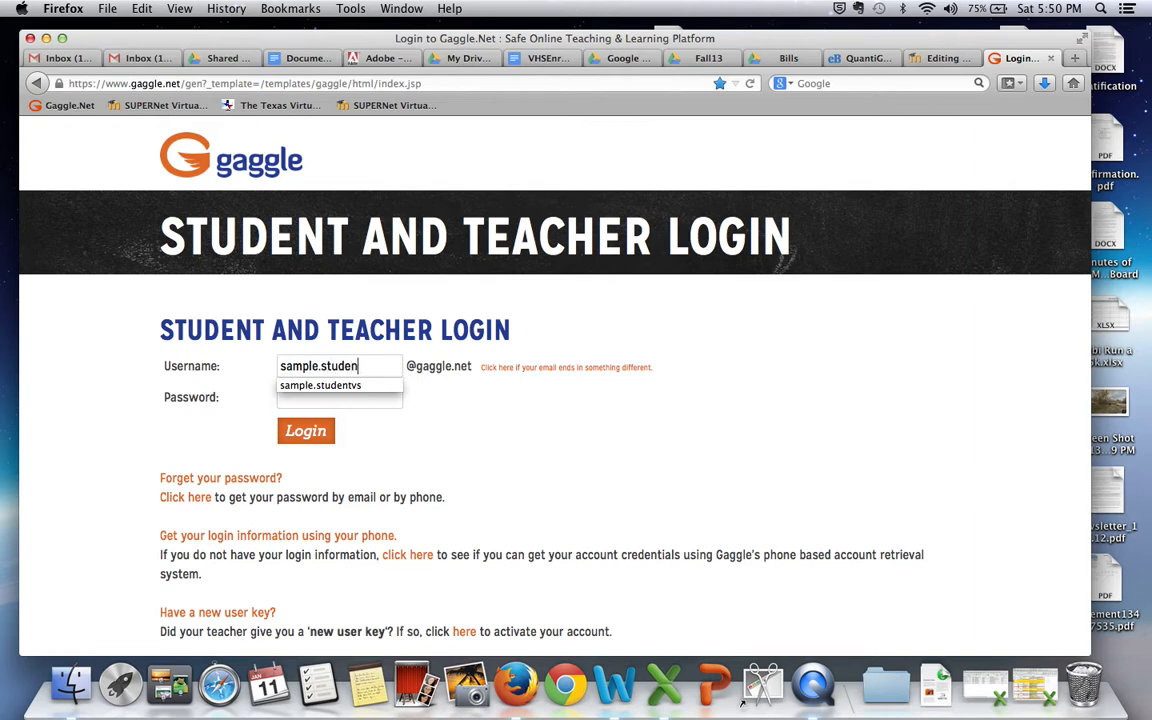
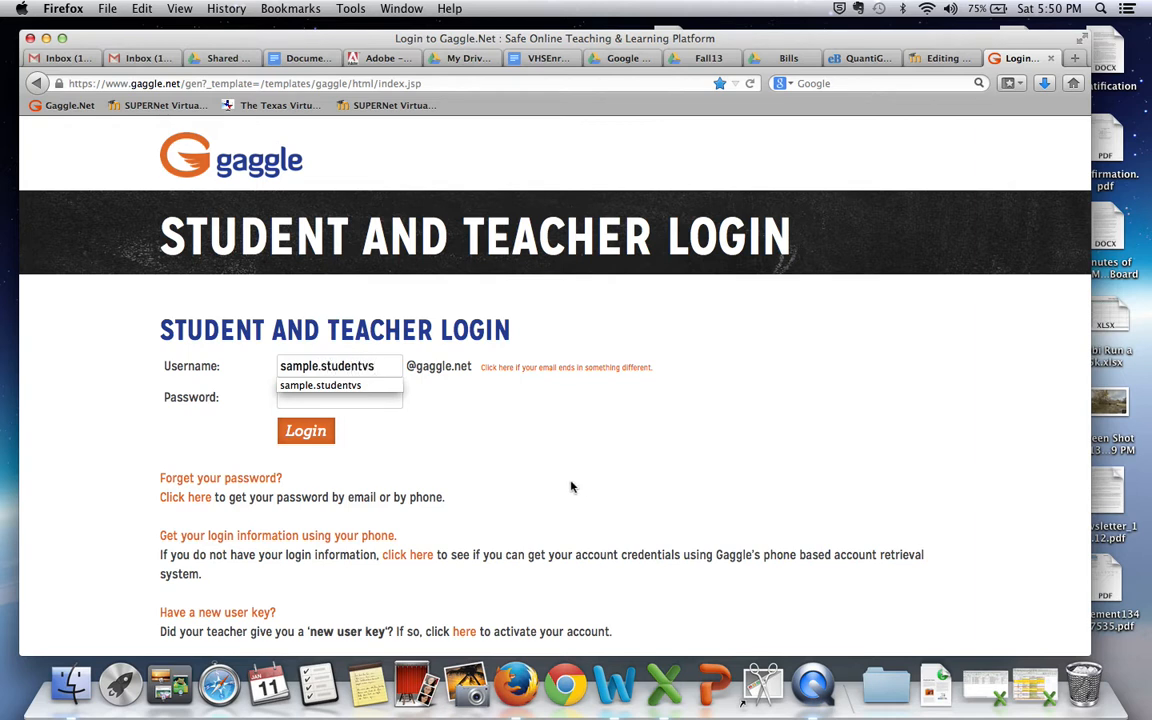
pyautogui.click(339, 397)
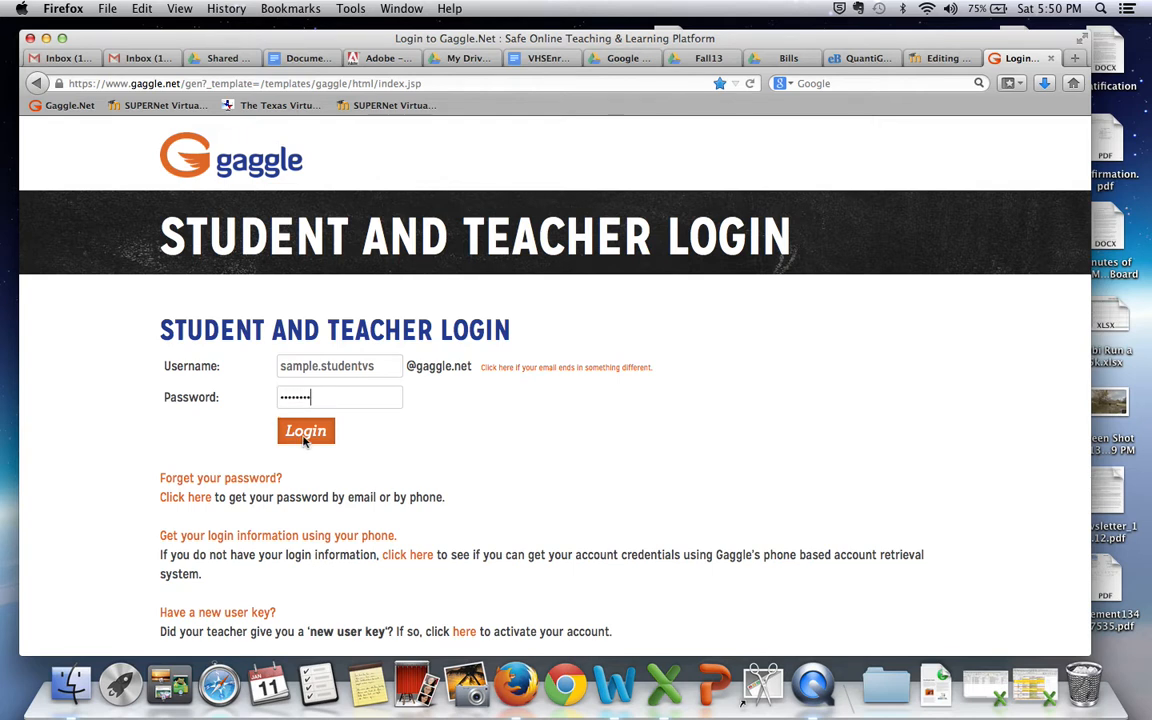
pyautogui.click(305, 430)
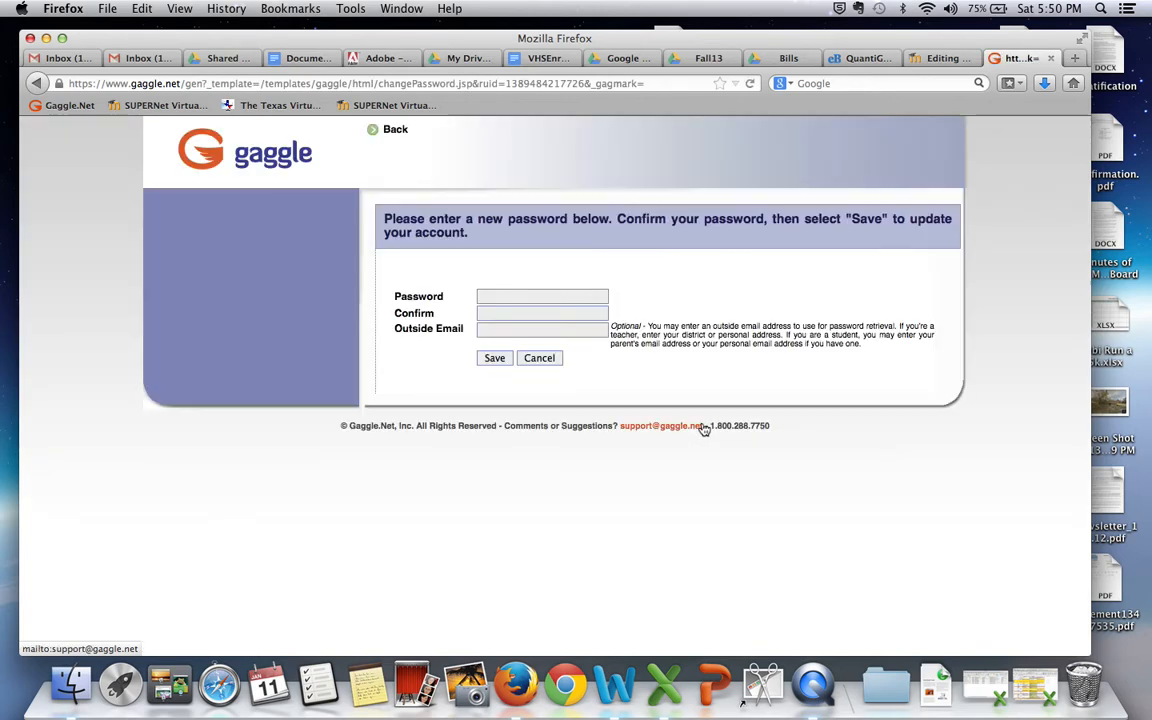
pyautogui.moveTo(677, 293)
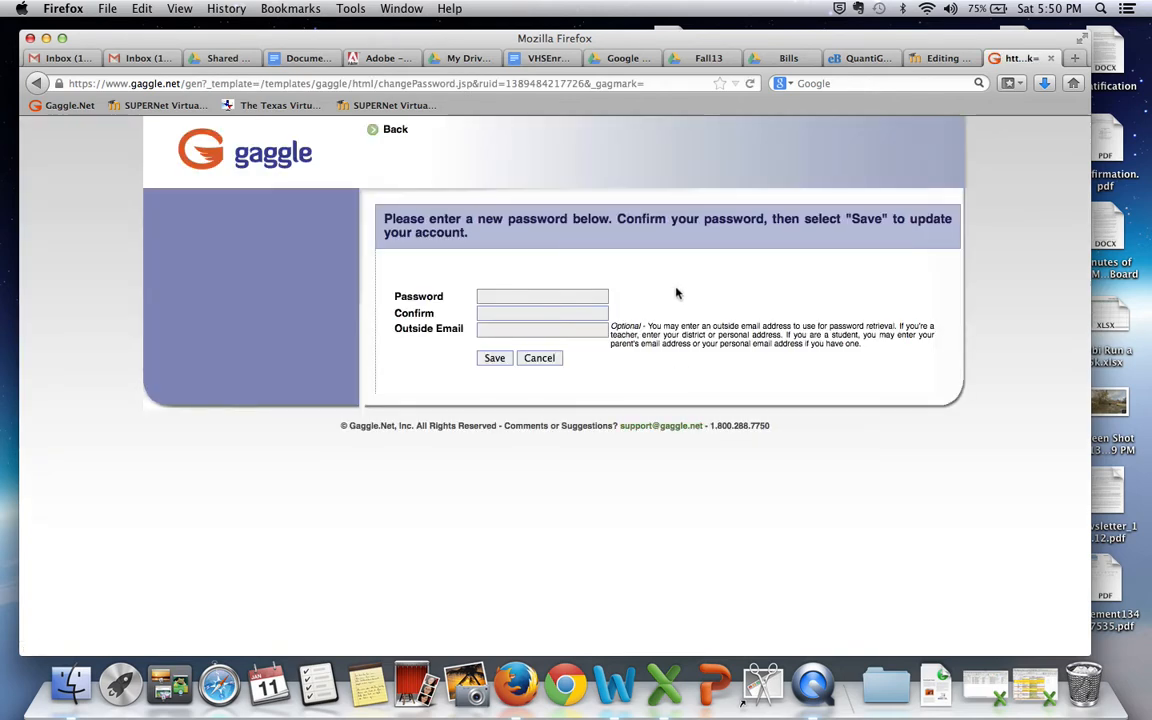
pyautogui.moveTo(645, 295)
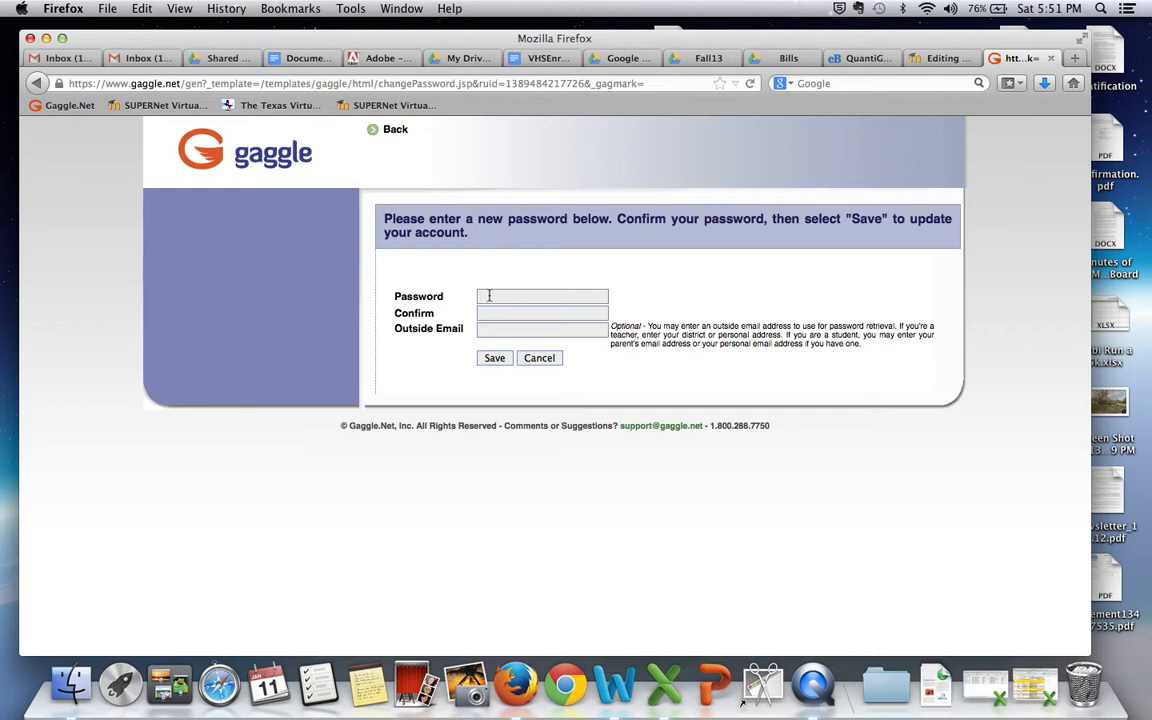
pyautogui.moveTo(715, 281)
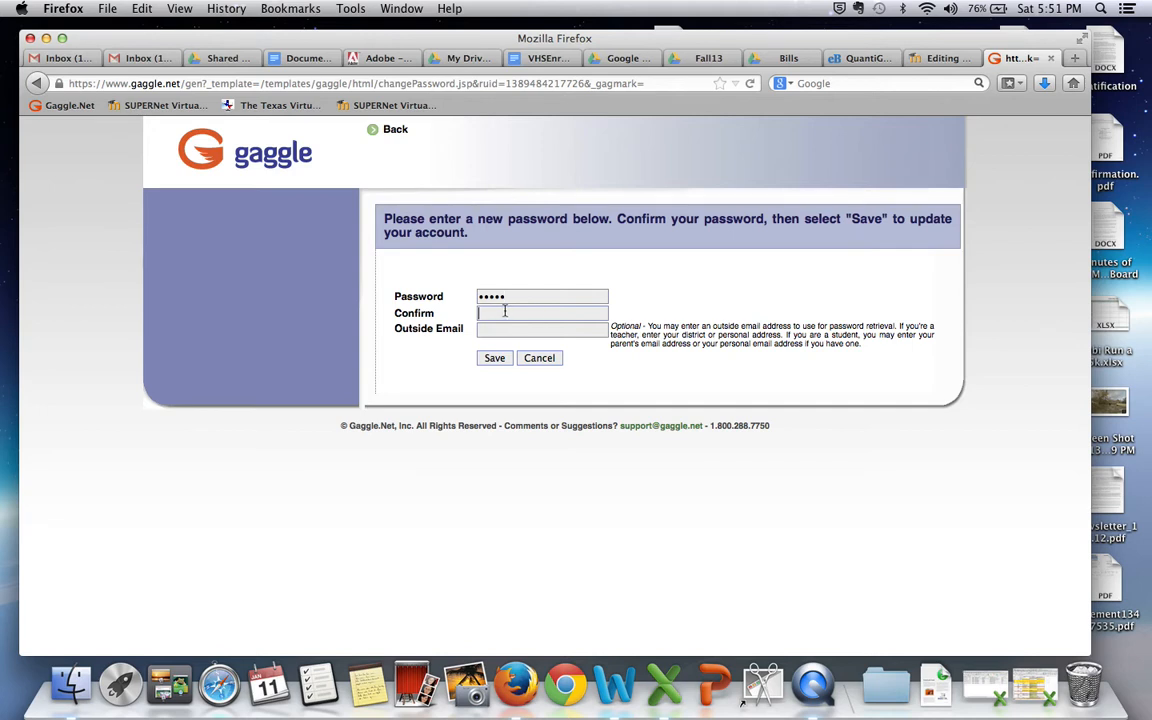
pyautogui.write('••••')
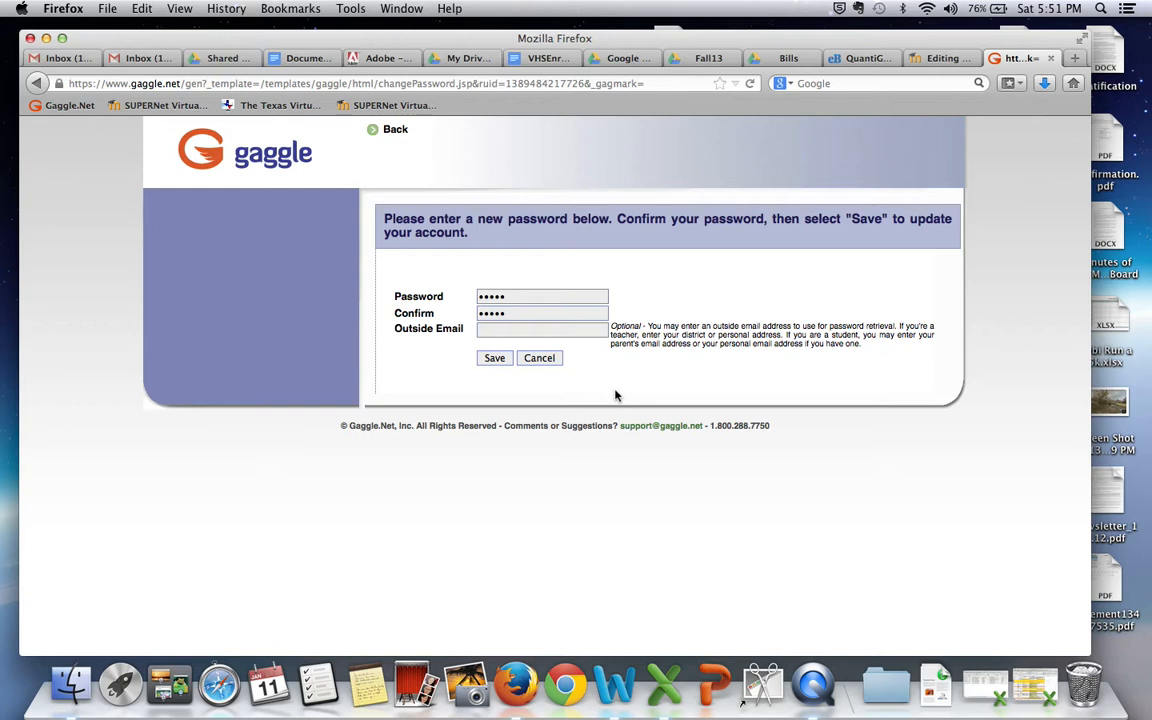
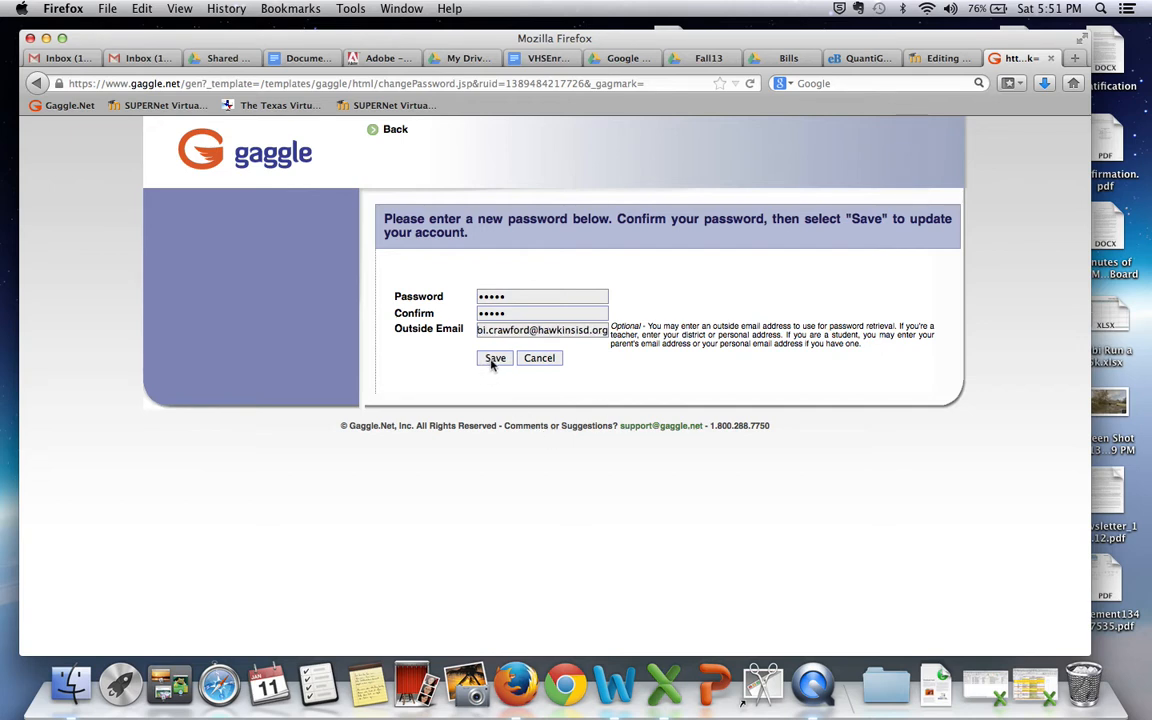
pyautogui.click(494, 358)
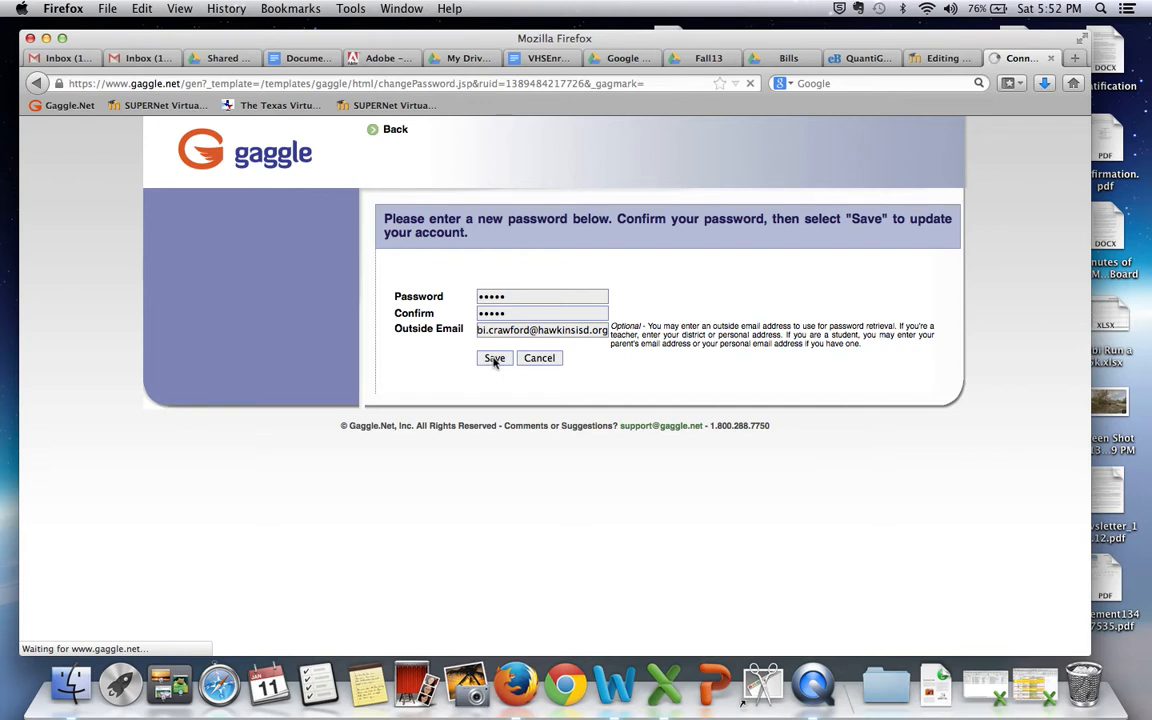
pyautogui.click(494, 358)
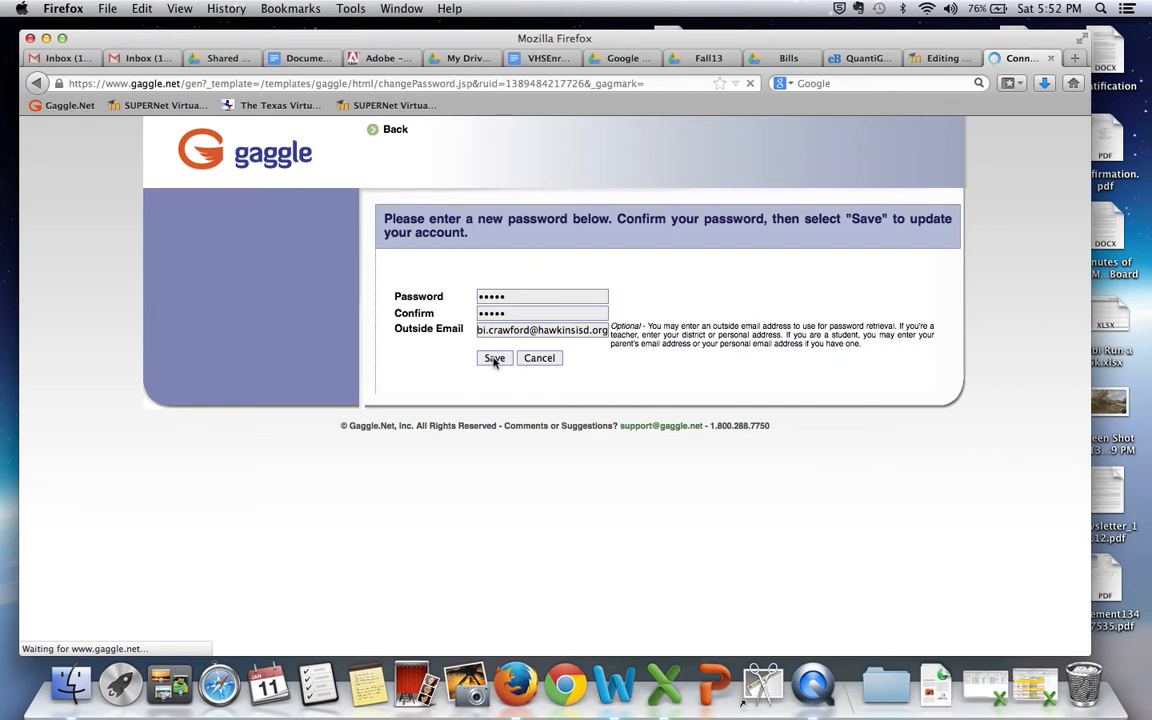
pyautogui.click(494, 358)
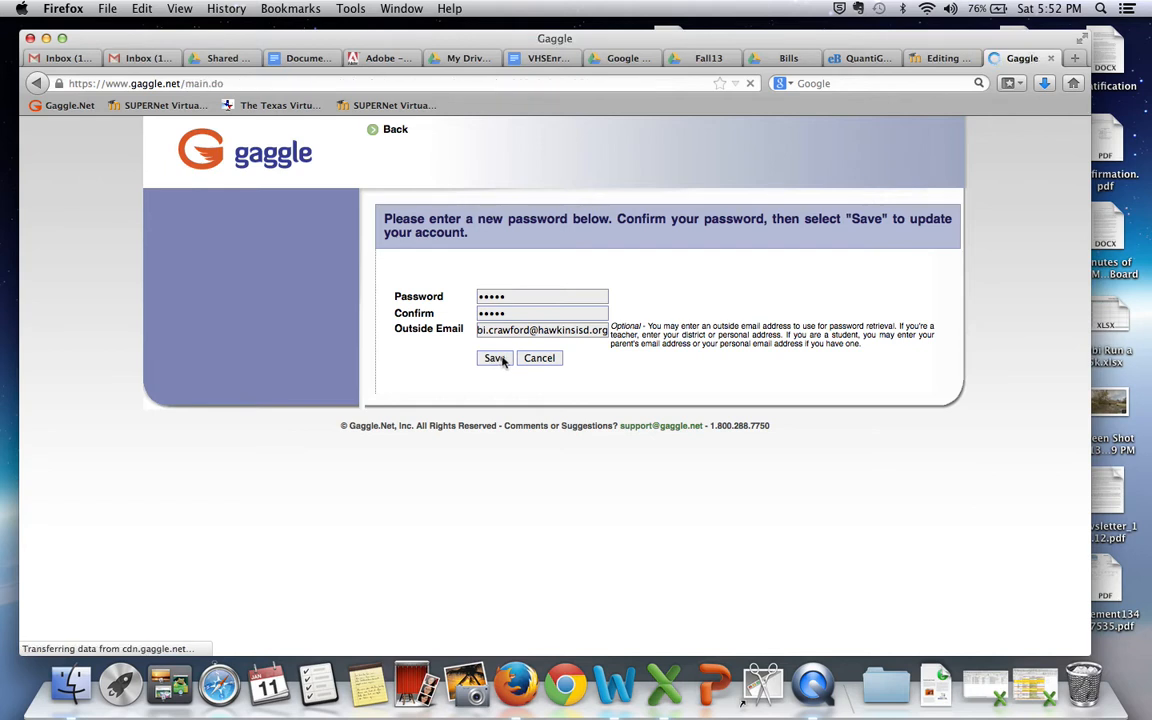
pyautogui.click(494, 358)
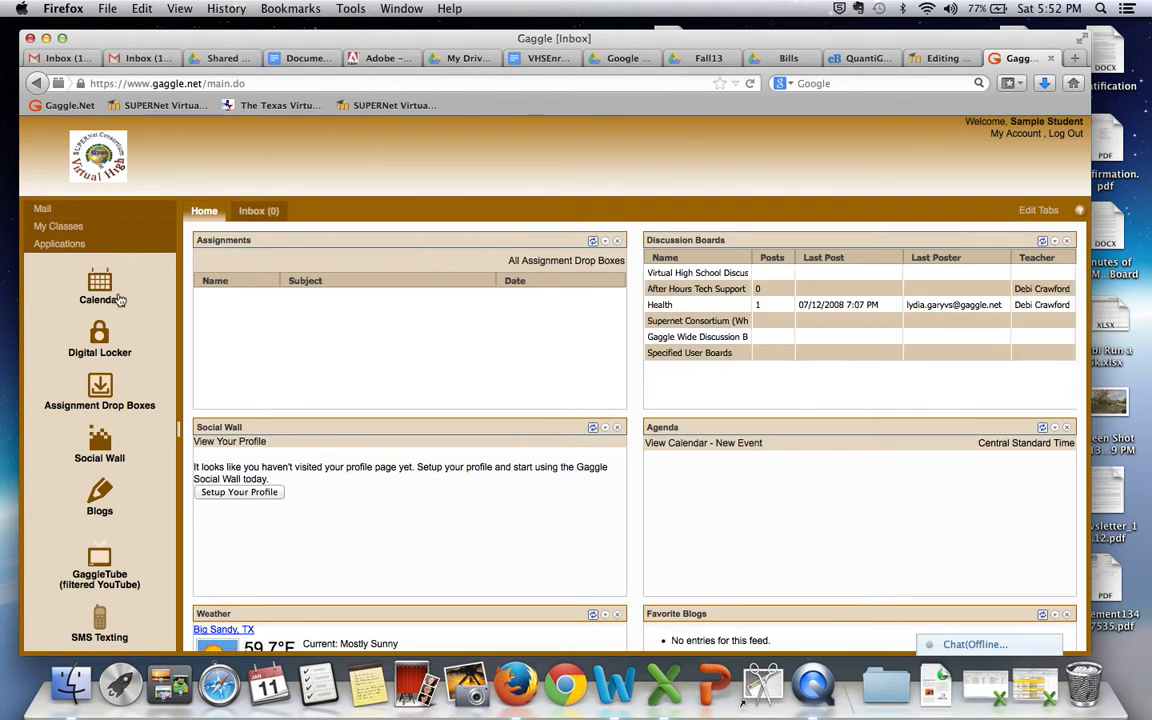
# Open the Calendar from the home dashboard
pyautogui.click(99, 287)
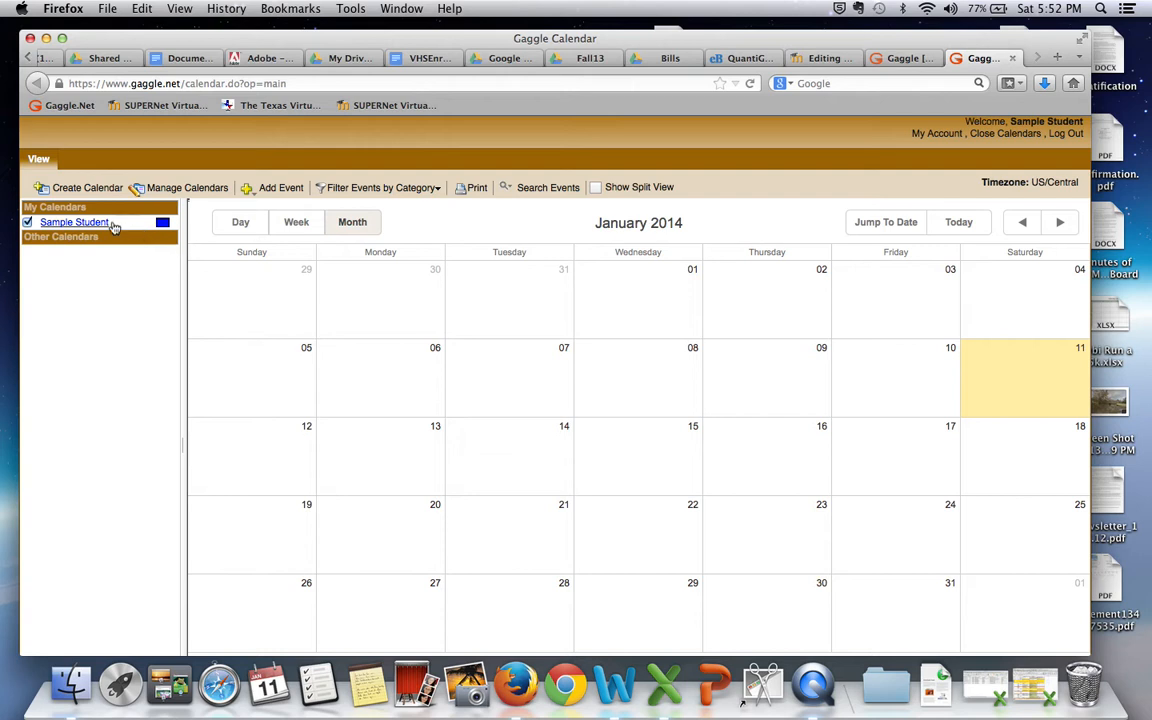
pyautogui.moveTo(521, 141)
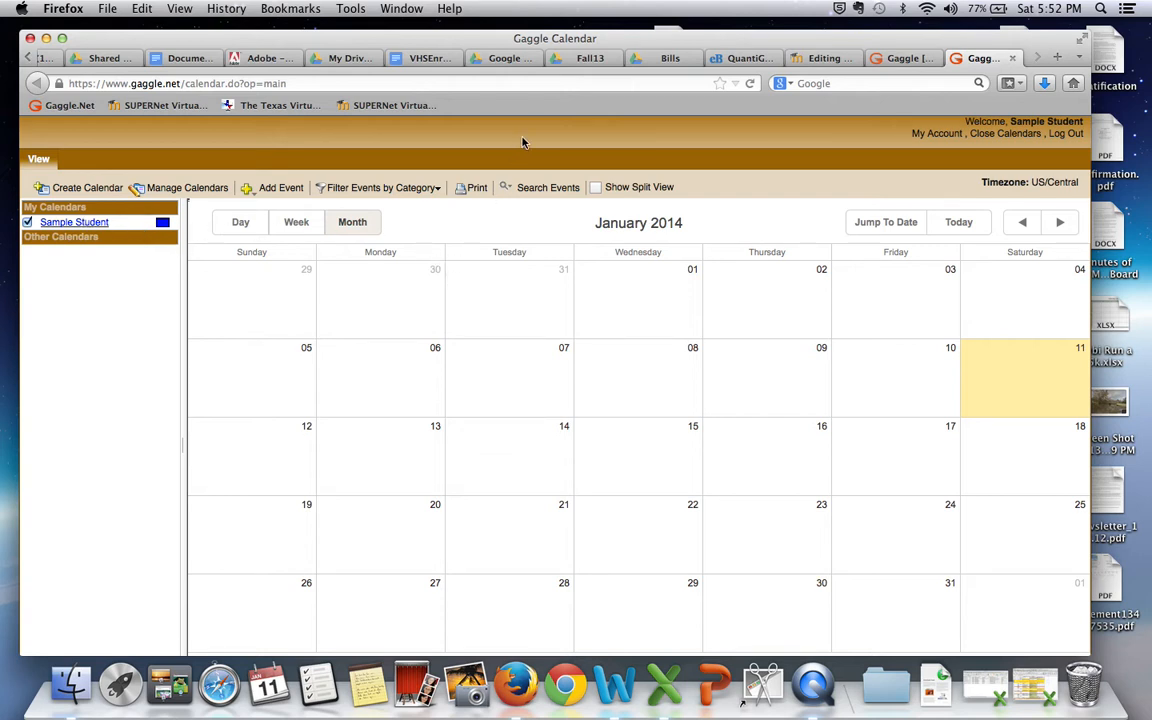
pyautogui.moveTo(810, 268)
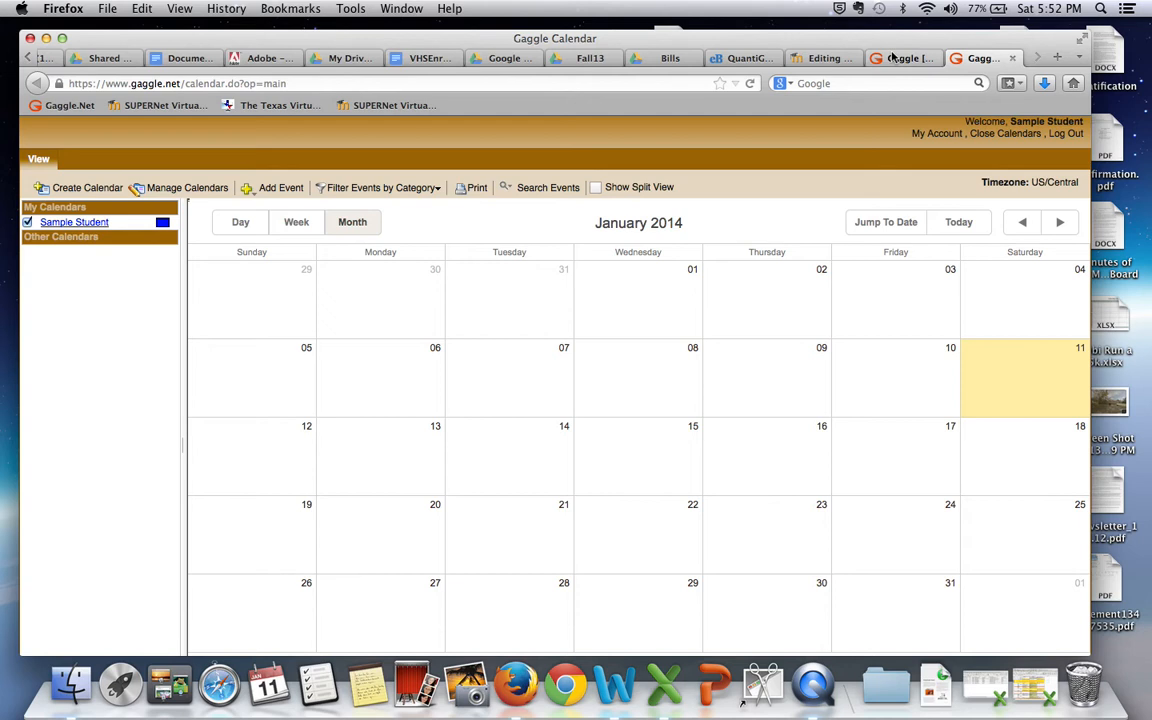
# Return to the Gaggle Inbox browser tab
pyautogui.click(901, 57)
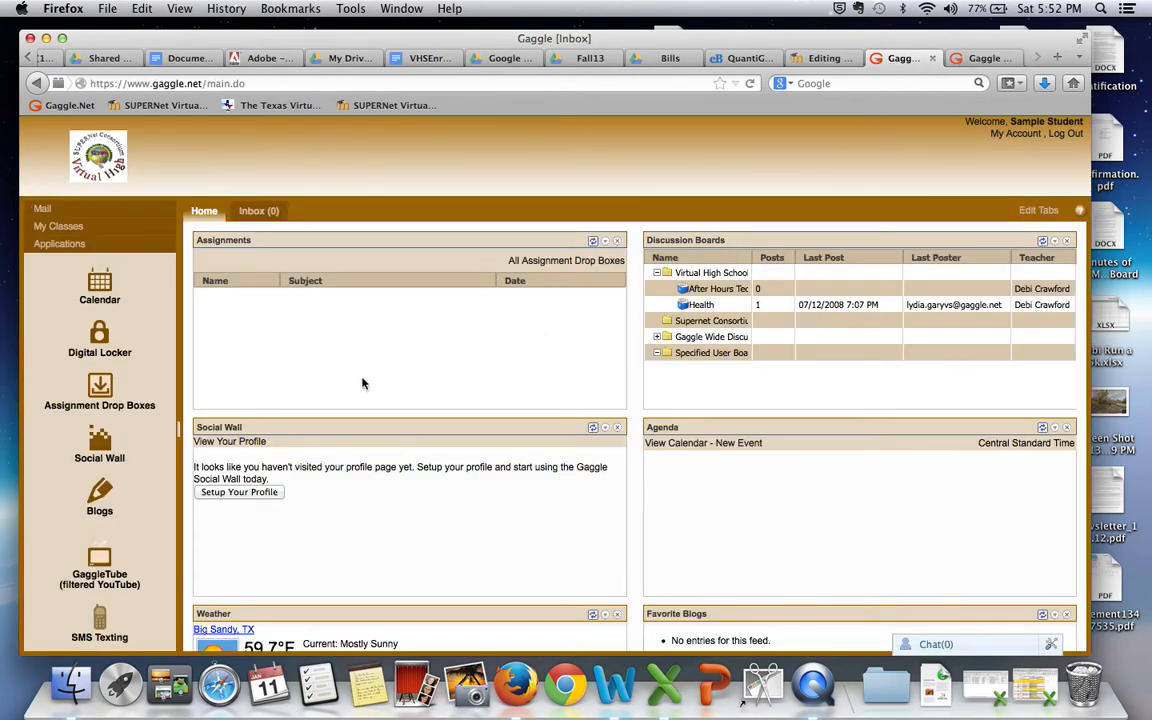
pyautogui.moveTo(45, 210)
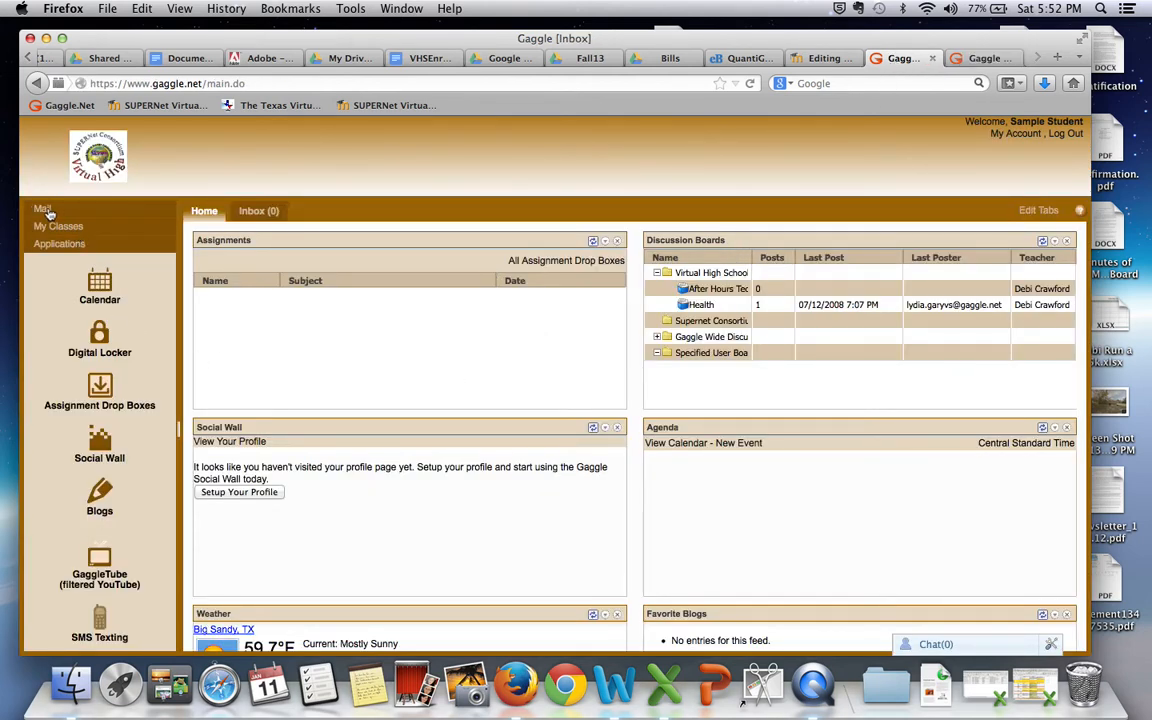
# Expand the Mail folders in the left panel and open My Account
pyautogui.click(42, 208)
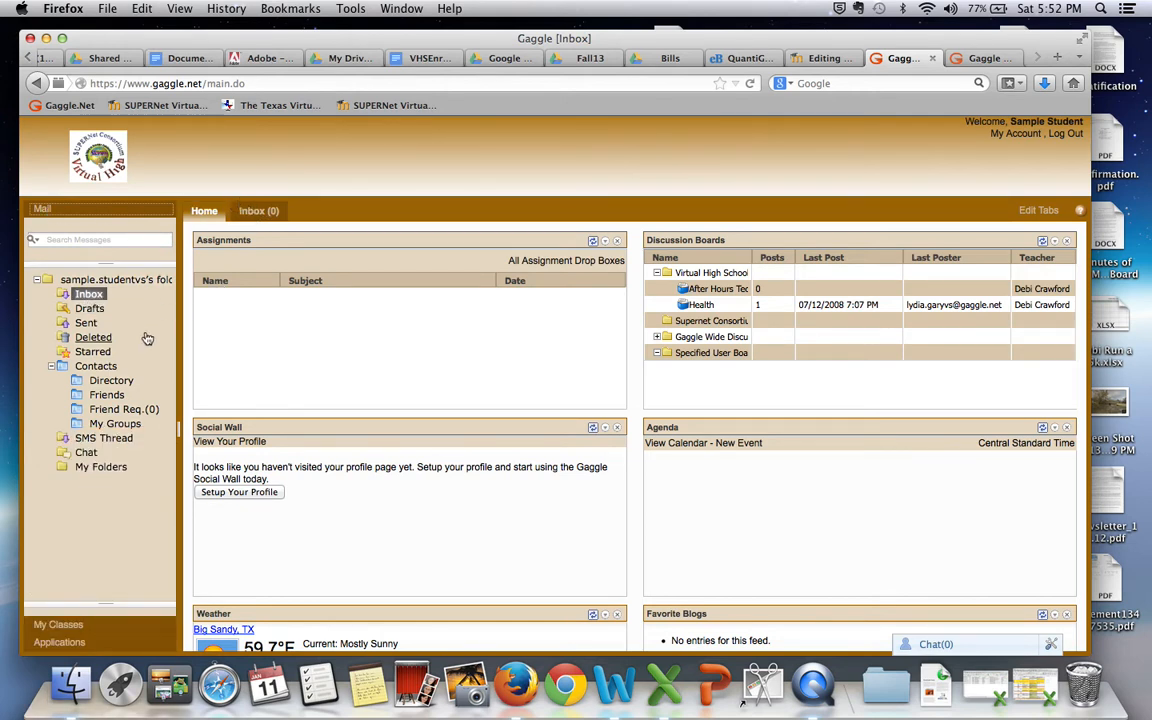
pyautogui.moveTo(93, 337)
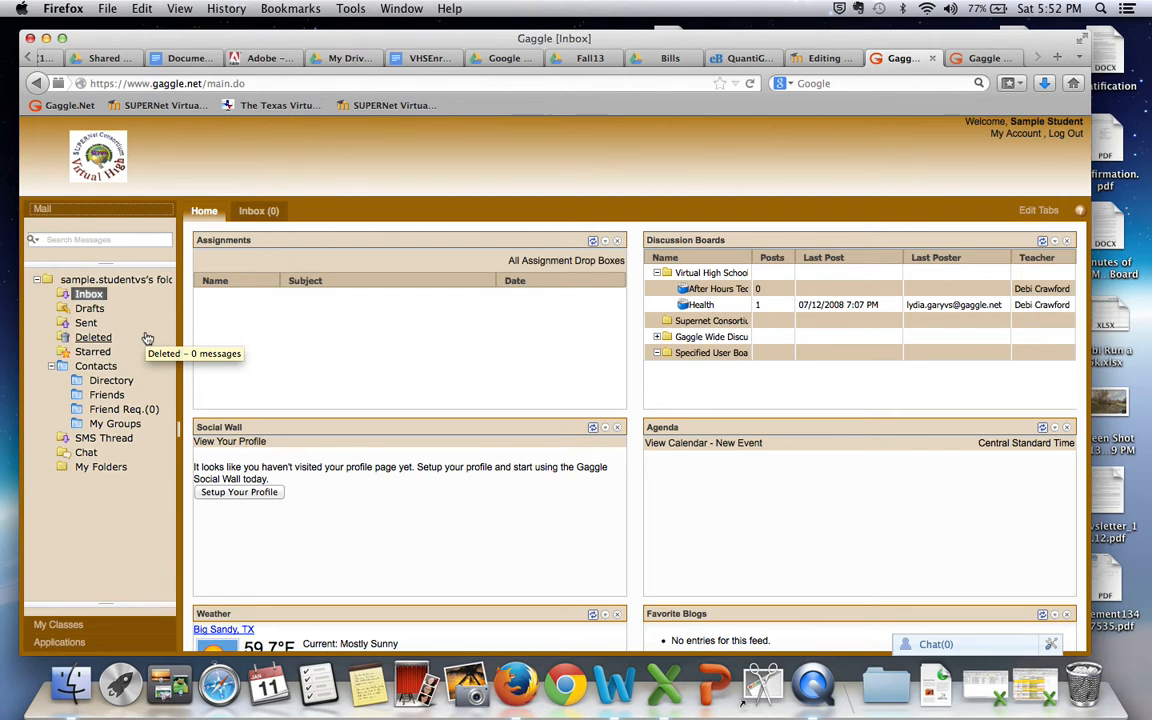
pyautogui.moveTo(475, 347)
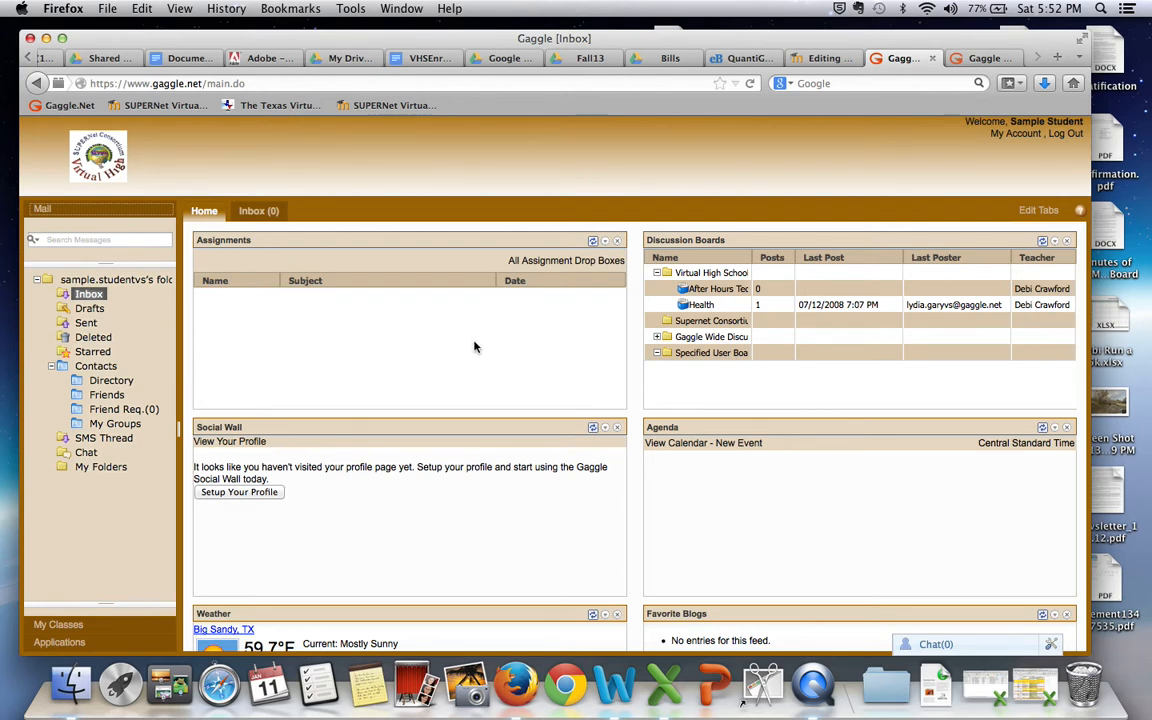
pyautogui.moveTo(1009, 145)
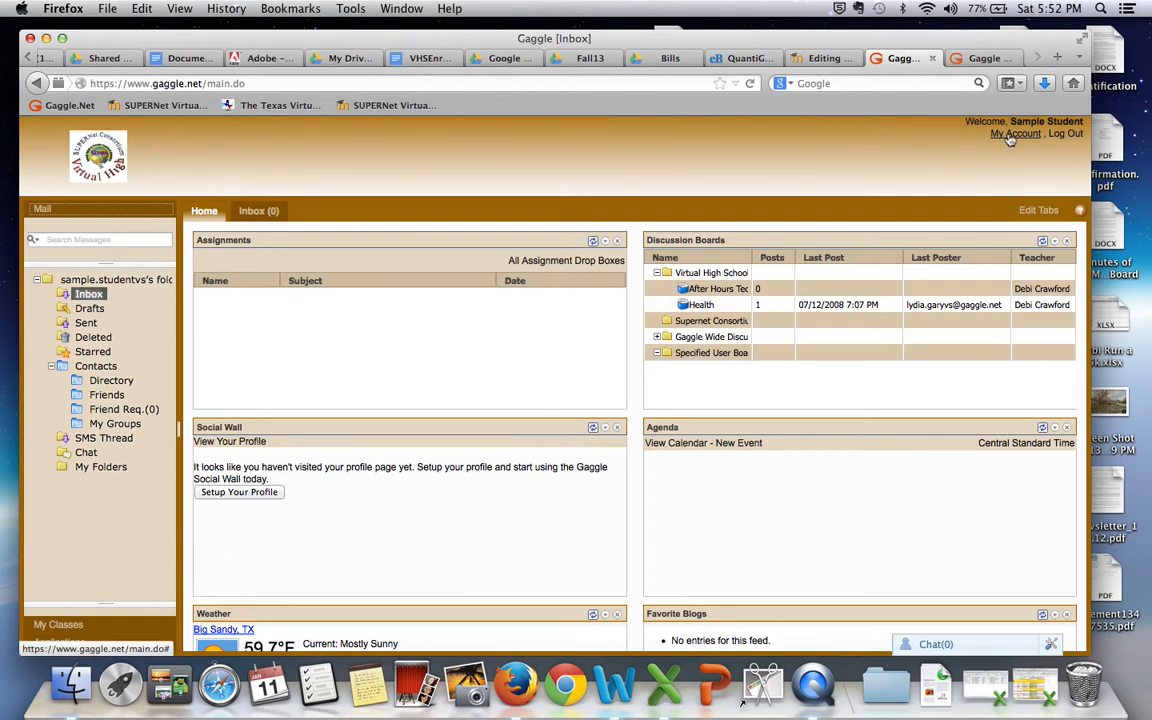
pyautogui.click(1015, 133)
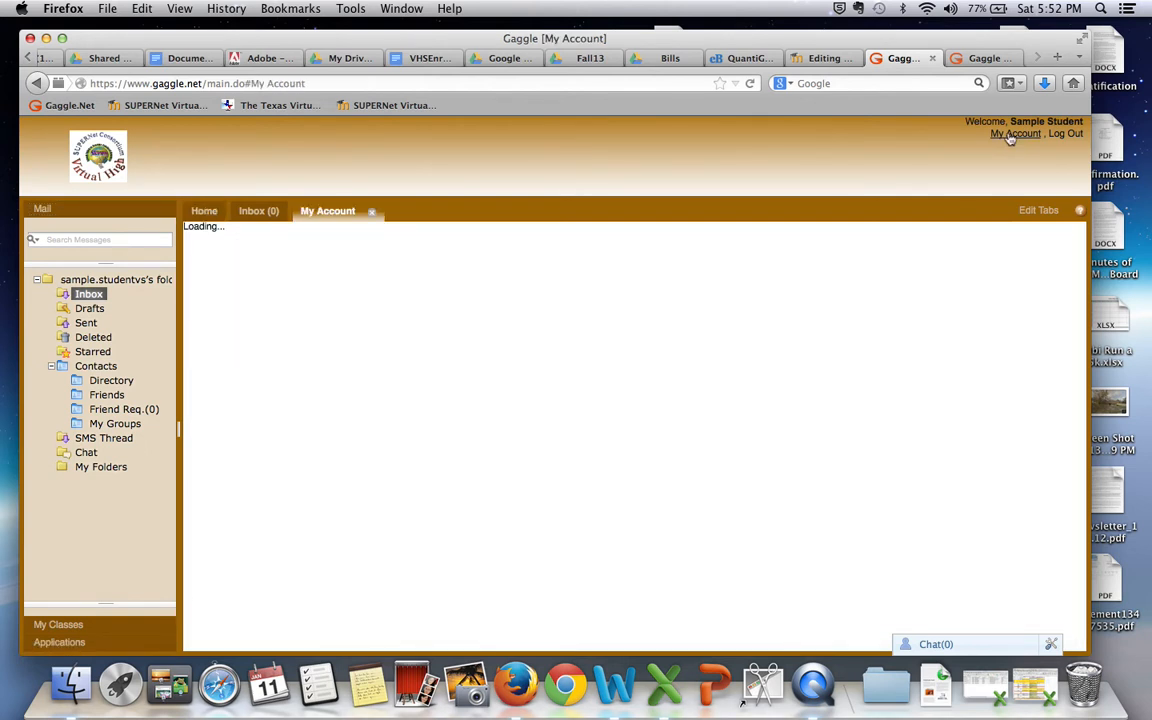
# Open the Mail Forwarding options list in the Basic account settings
pyautogui.click(1015, 133)
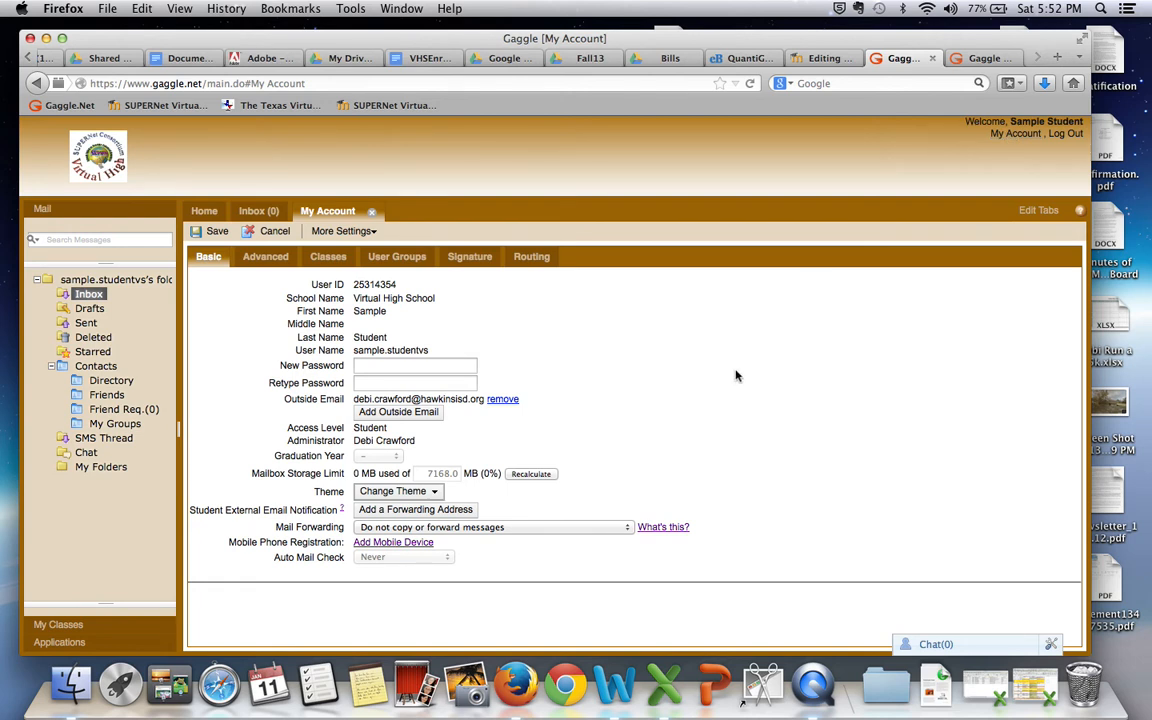
pyautogui.moveTo(398, 346)
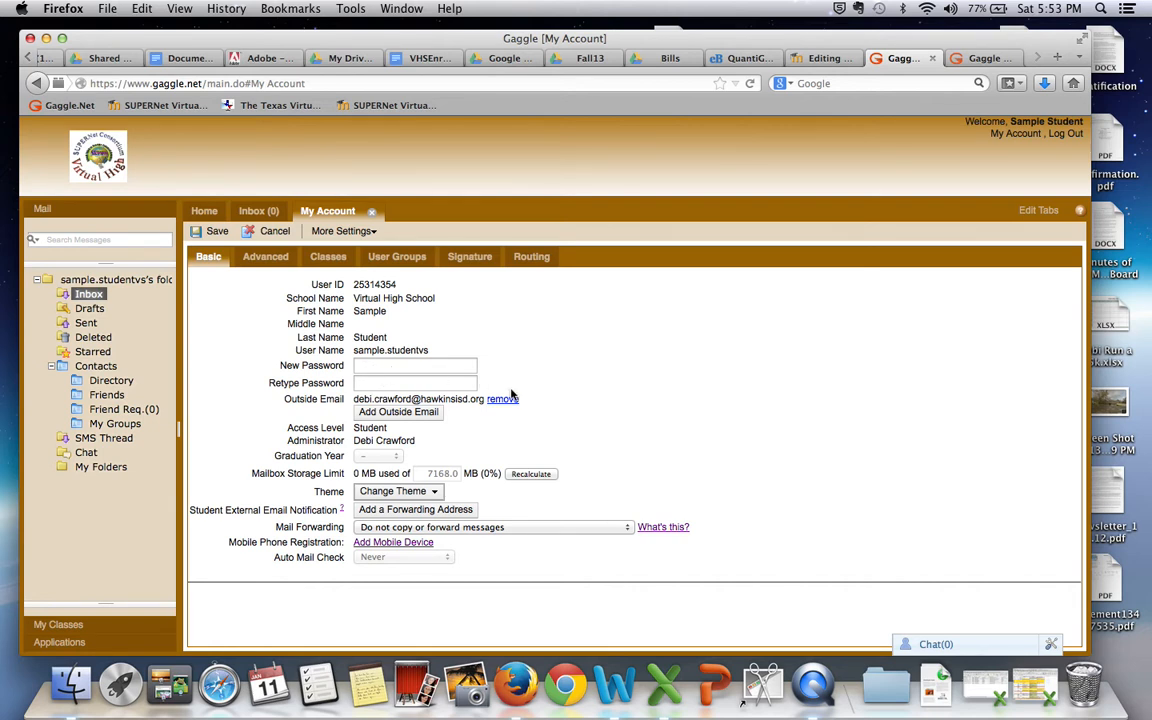
pyautogui.moveTo(532, 438)
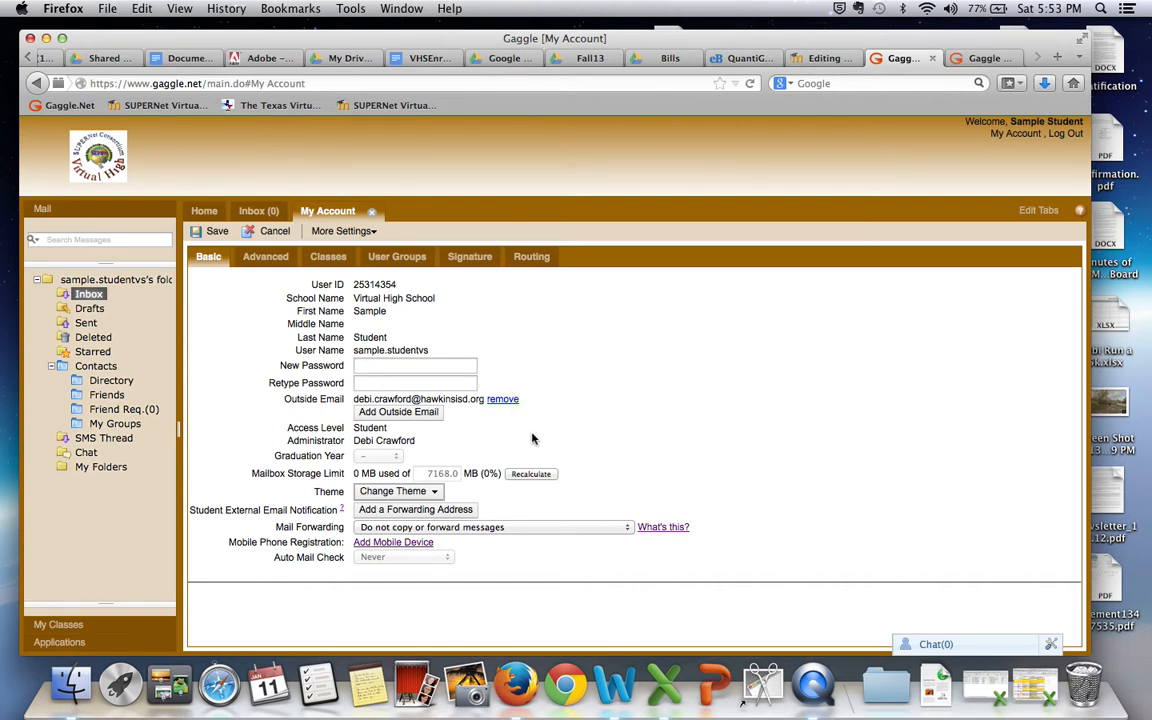
pyautogui.moveTo(547, 497)
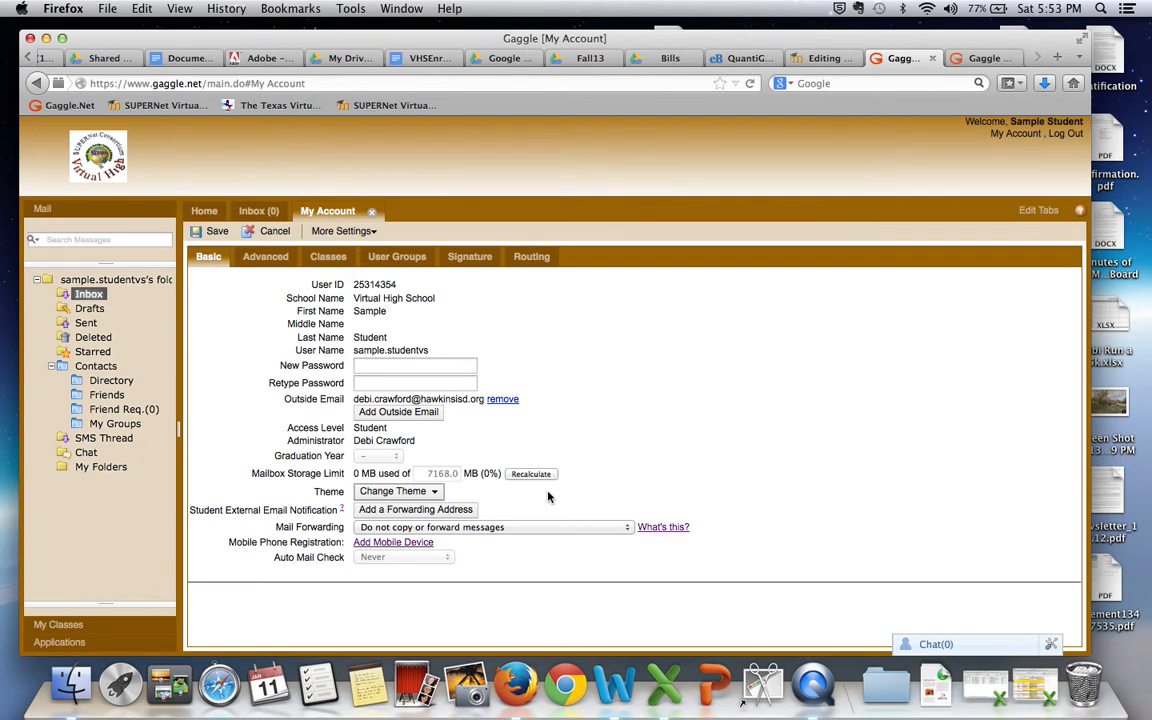
pyautogui.moveTo(518, 516)
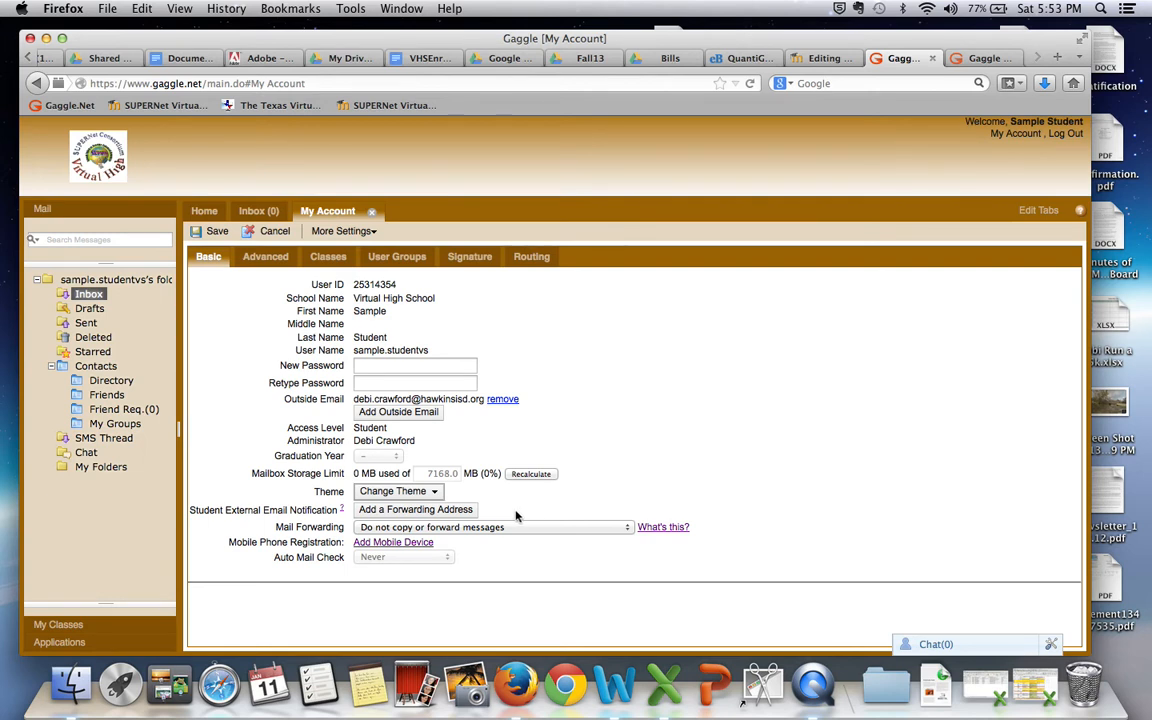
pyautogui.moveTo(629, 488)
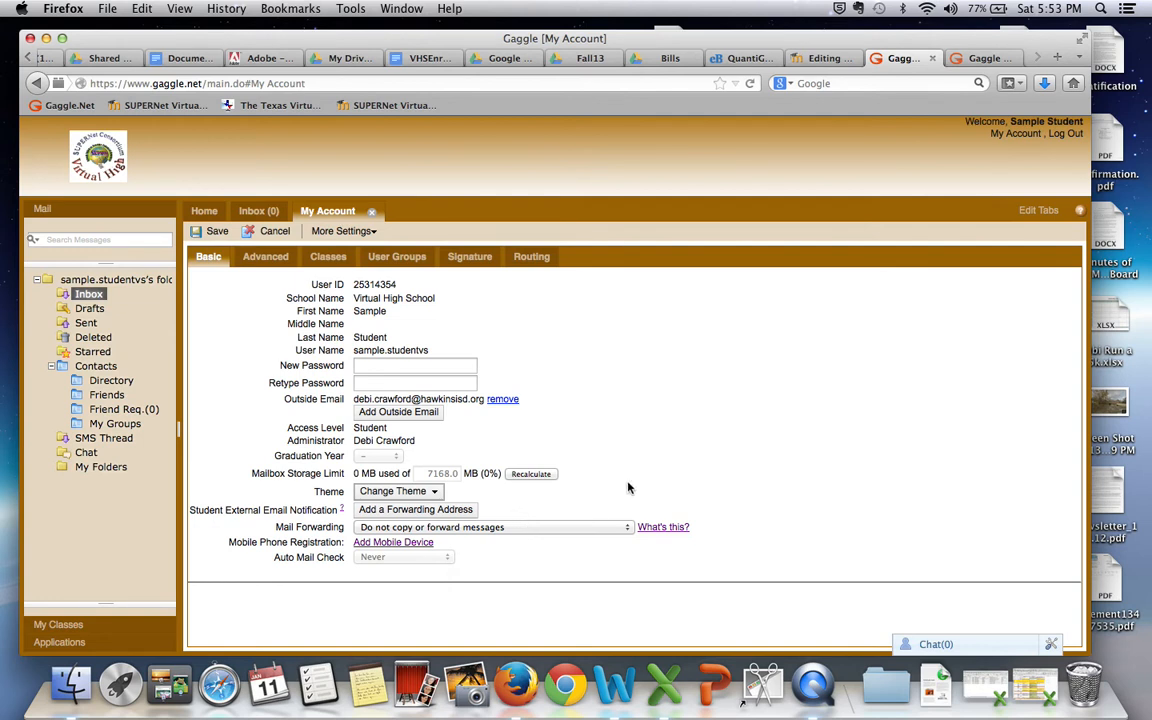
pyautogui.moveTo(588, 534)
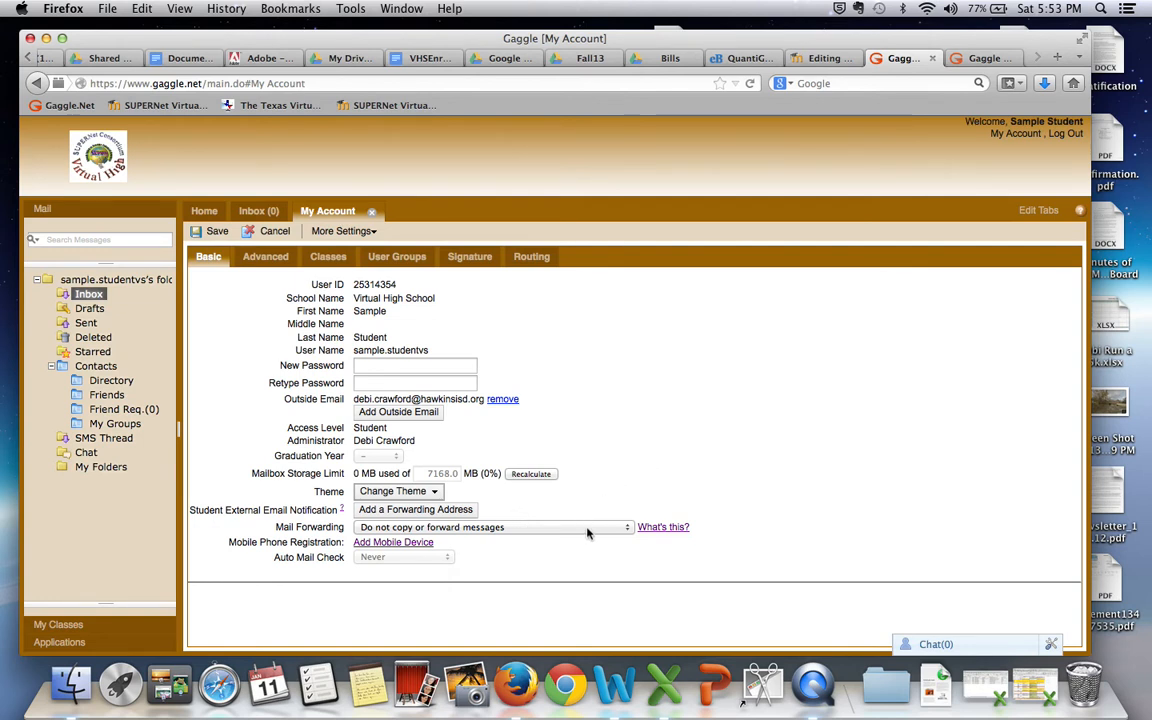
pyautogui.click(490, 527)
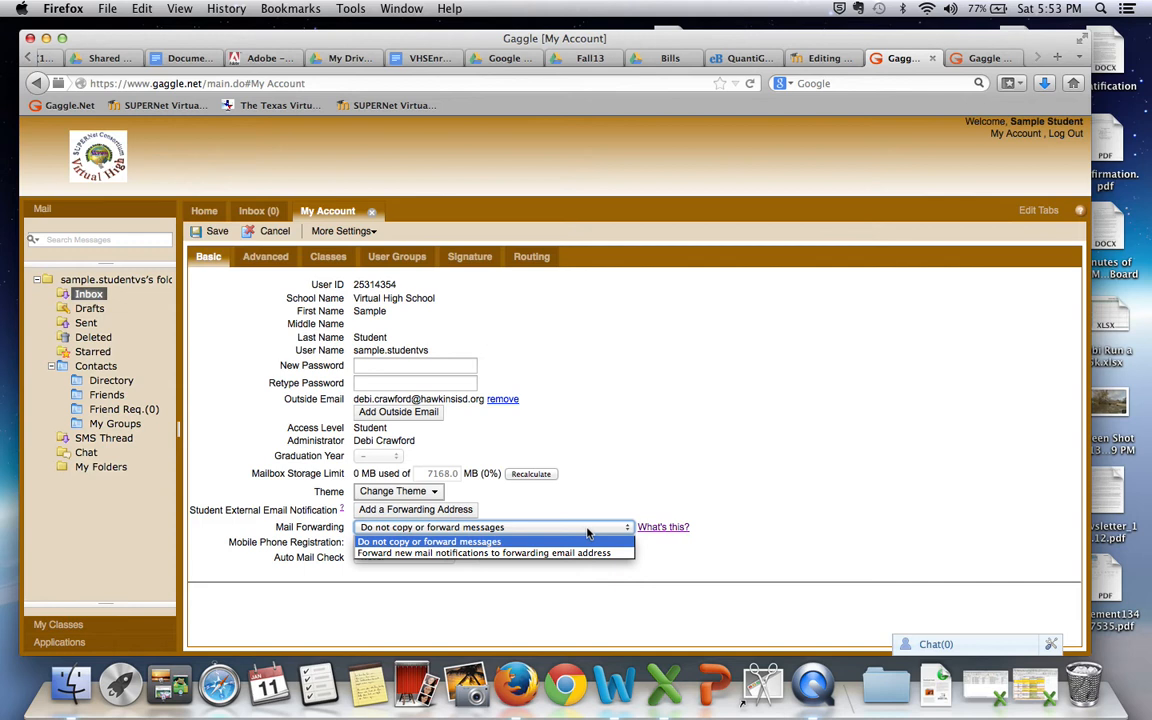
pyautogui.click(481, 553)
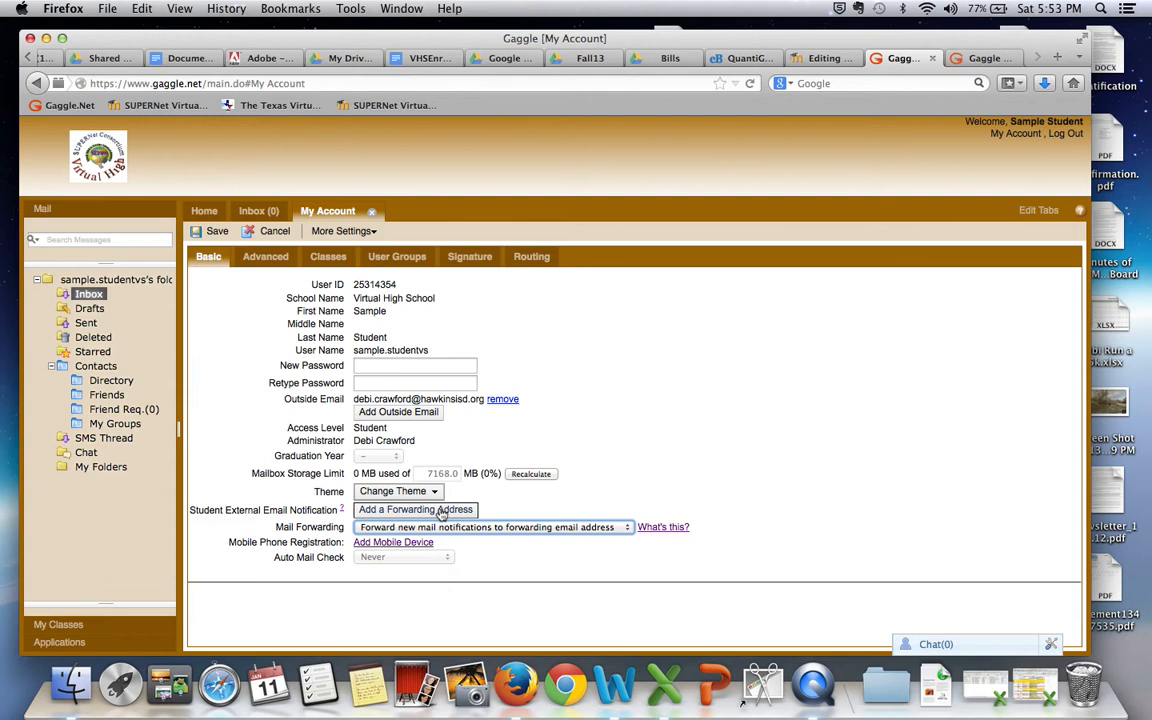
pyautogui.click(415, 509)
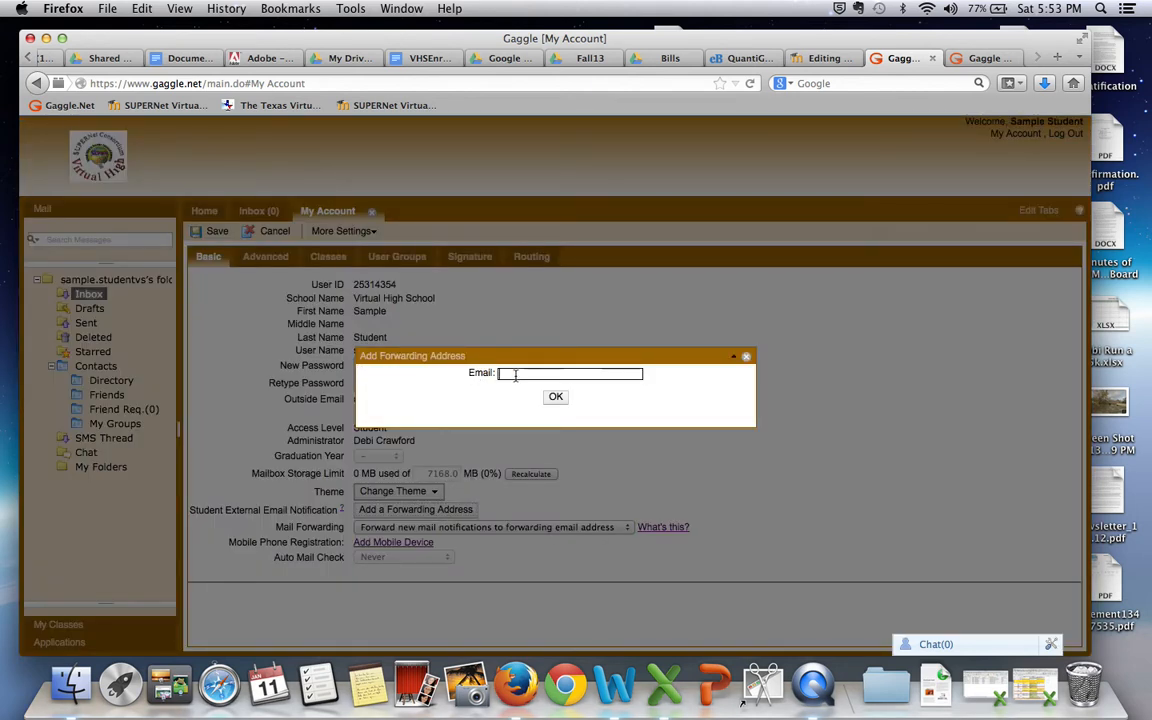
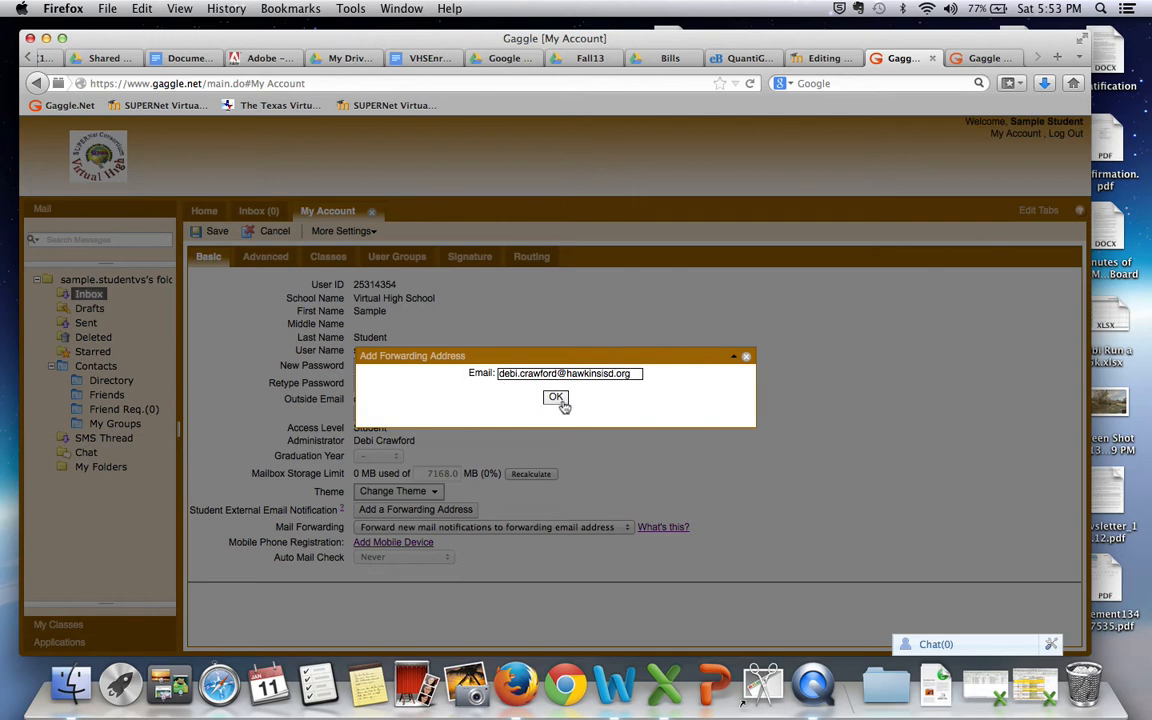
pyautogui.click(555, 397)
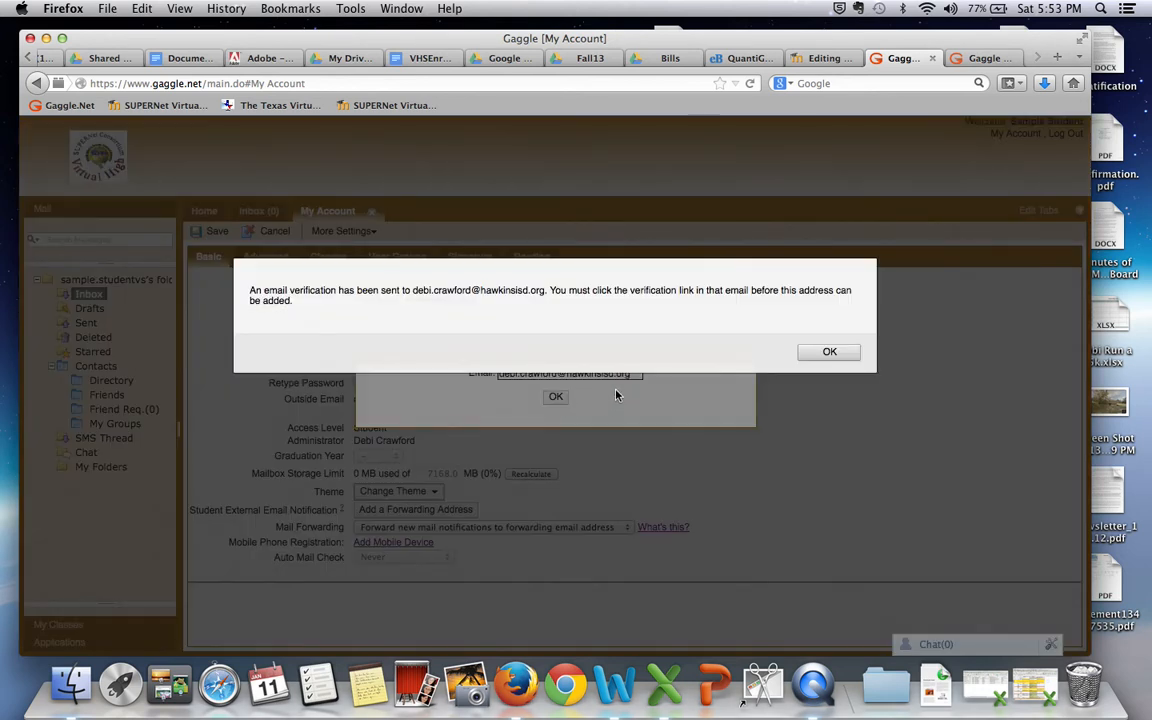
pyautogui.click(829, 351)
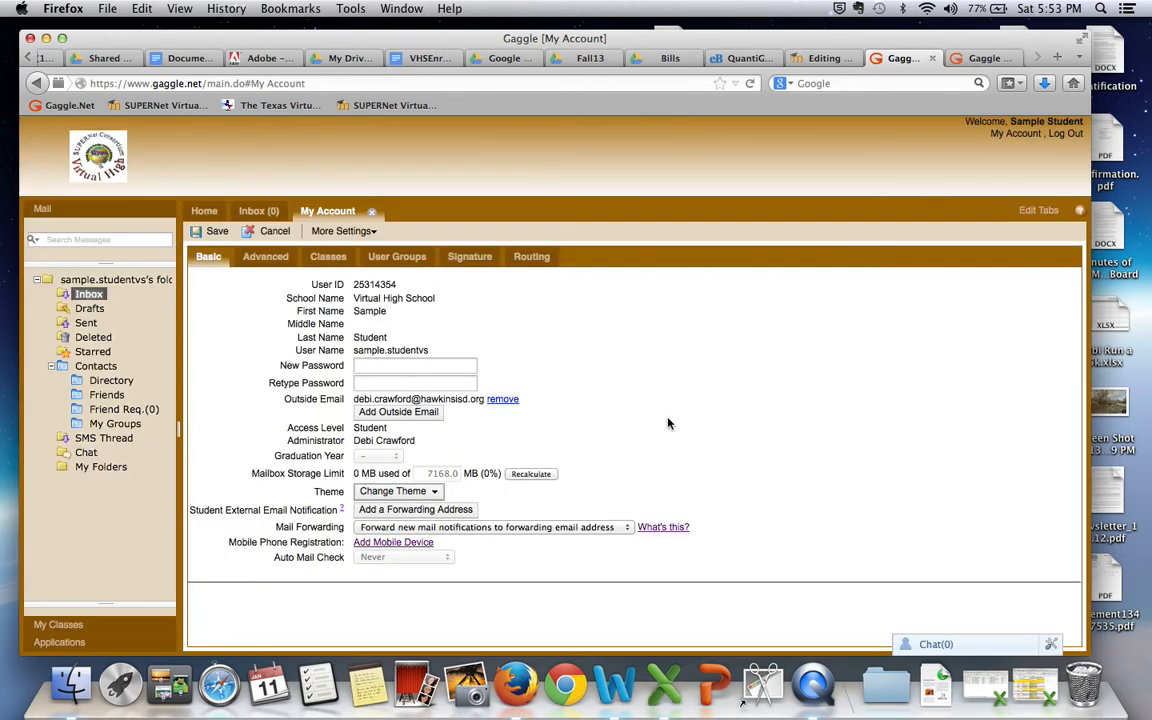
pyautogui.moveTo(393, 550)
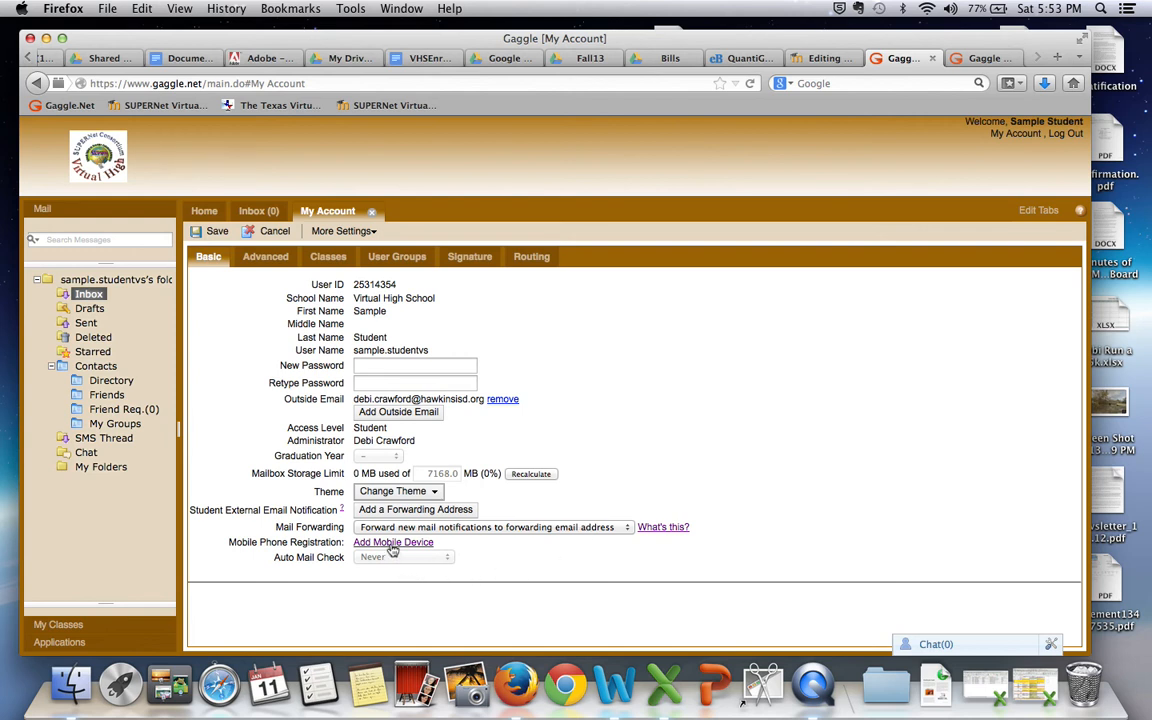
pyautogui.click(393, 542)
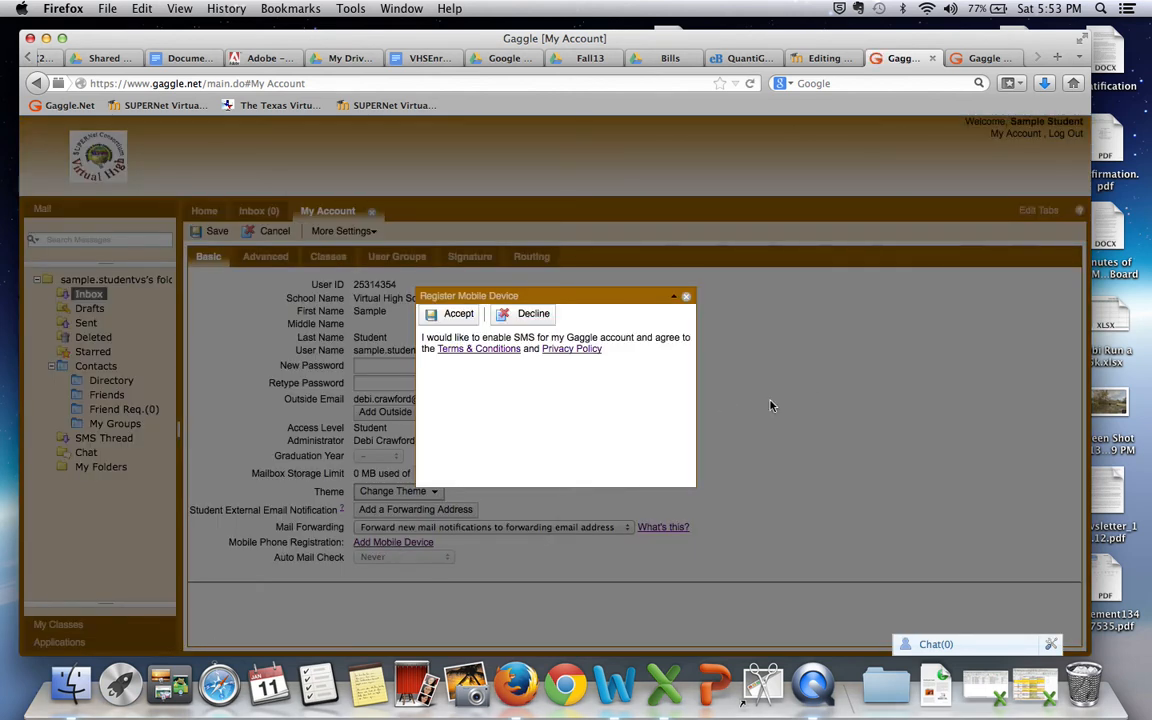
pyautogui.moveTo(756, 411)
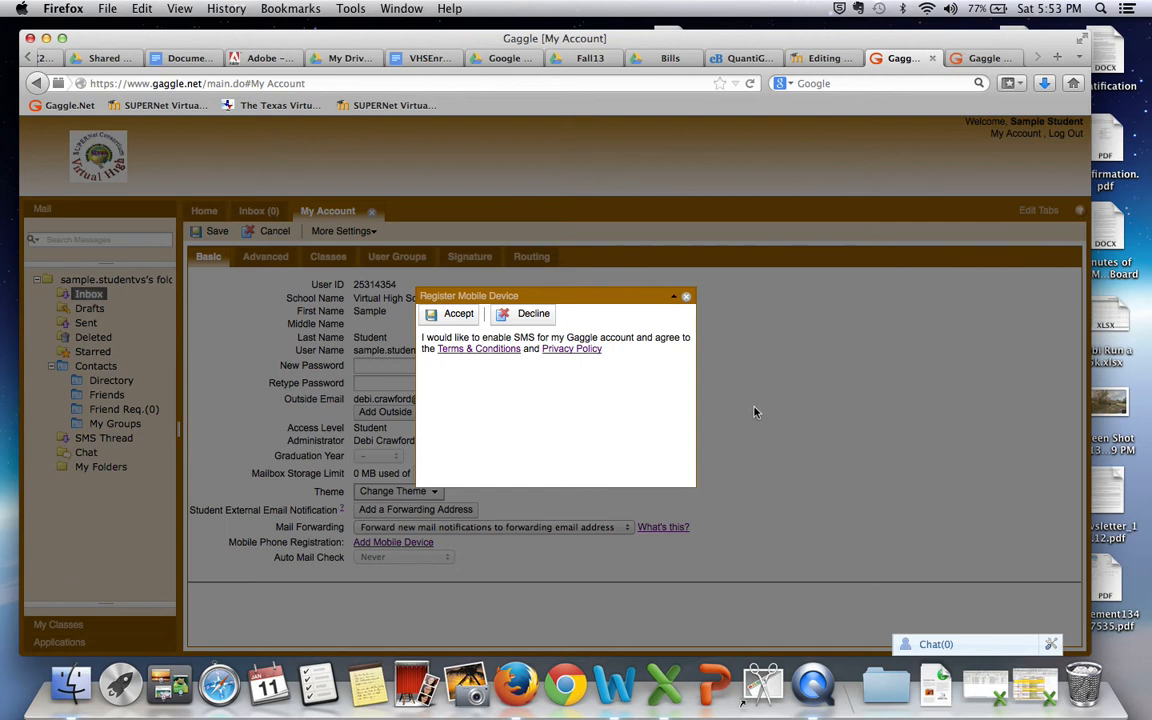
pyautogui.moveTo(730, 457)
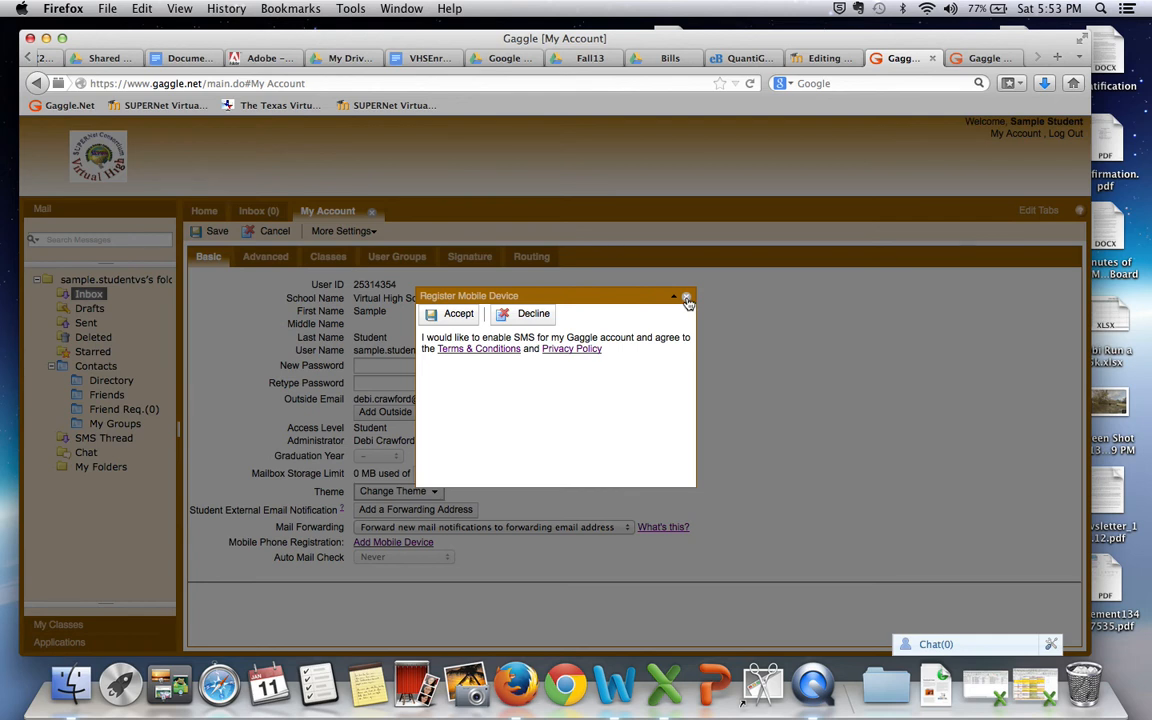
pyautogui.click(687, 297)
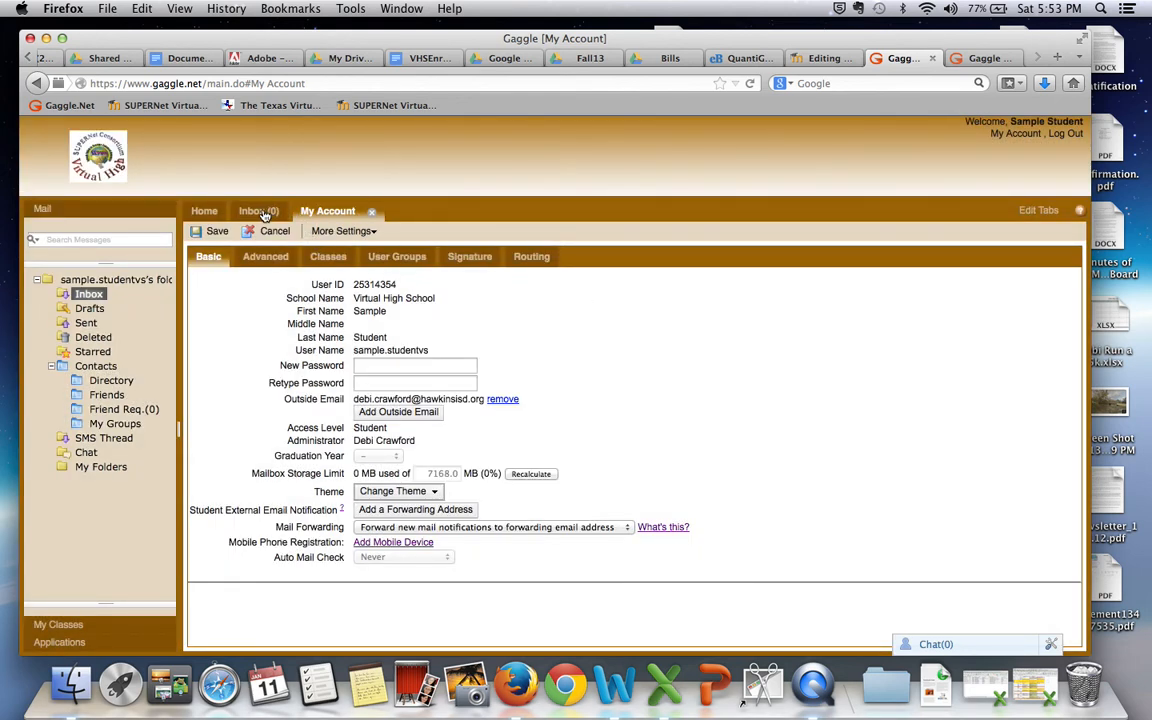
# Switch to the Inbox (0) tab and run Check Mail
pyautogui.click(258, 210)
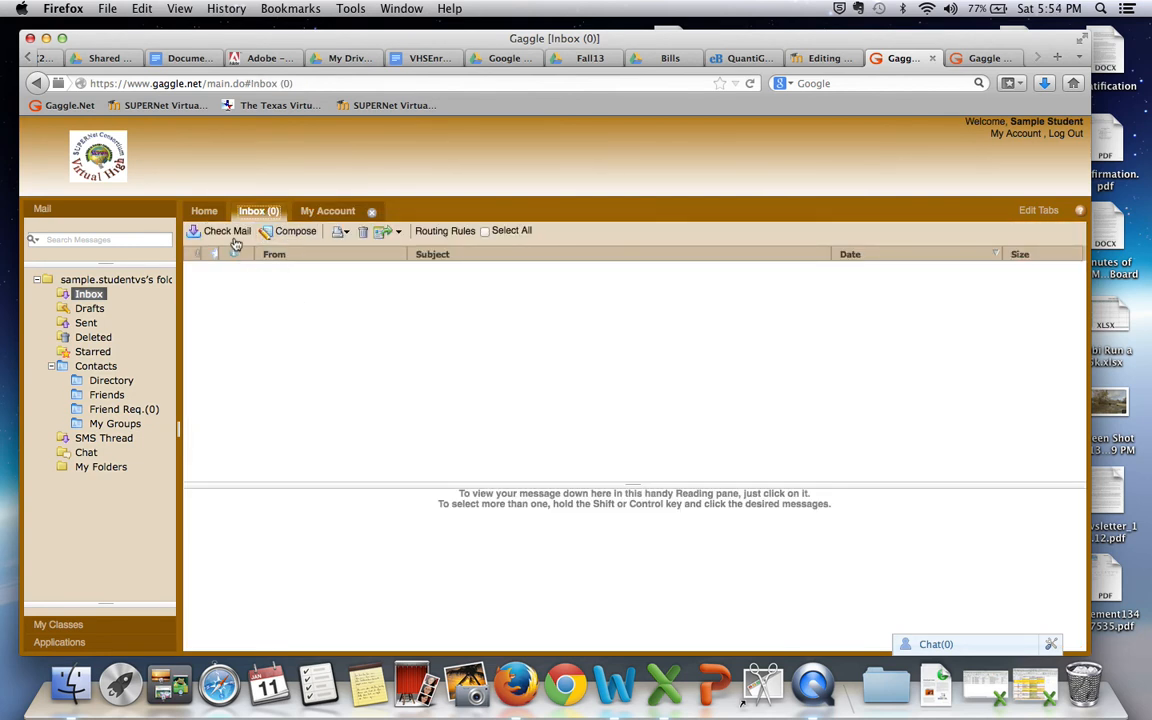
pyautogui.click(227, 231)
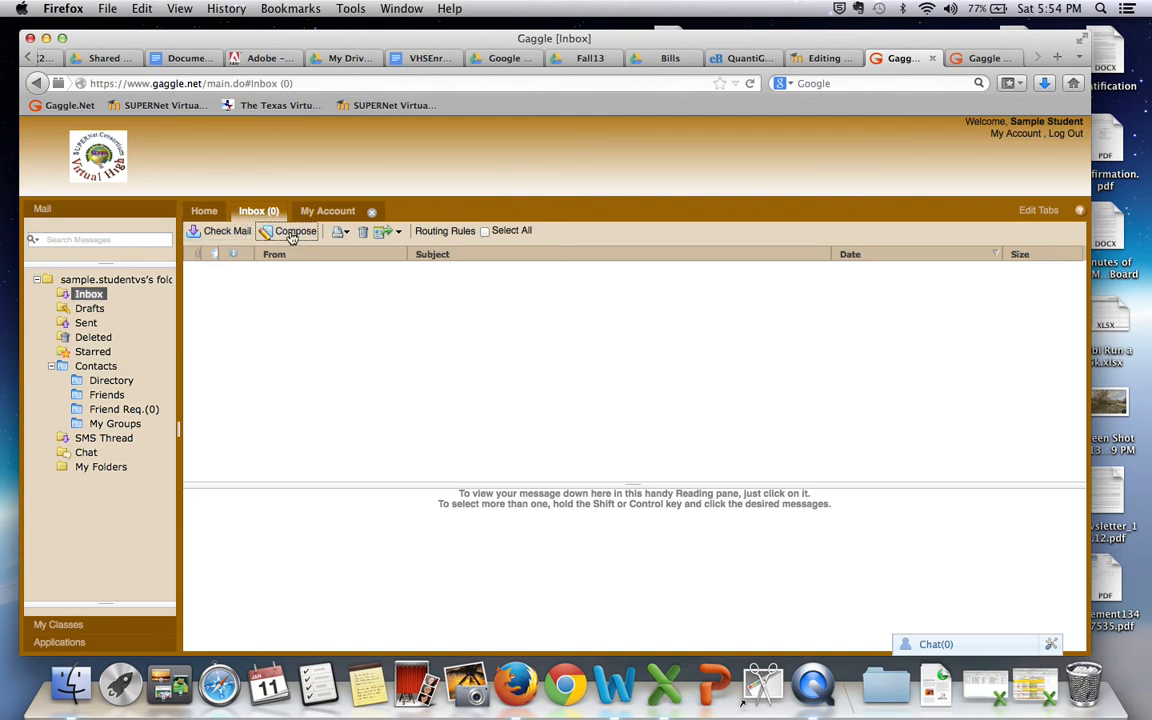
# Start a blank new message from the Inbox Compose button
pyautogui.click(296, 231)
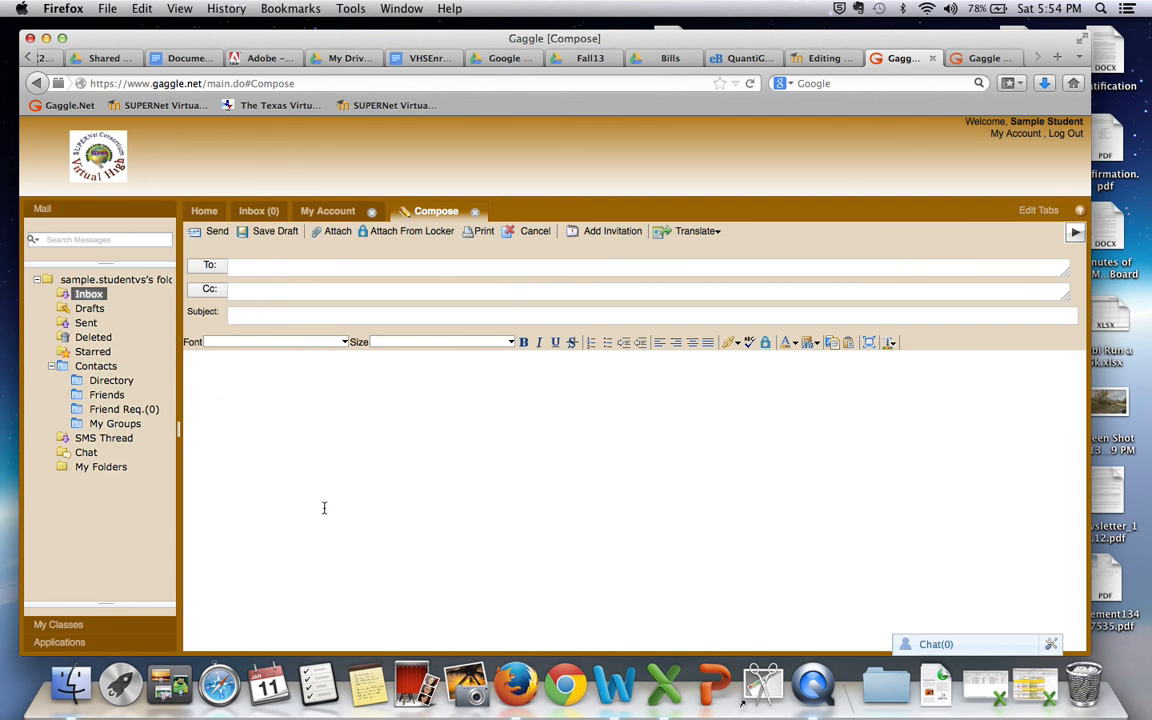
pyautogui.moveTo(565, 504)
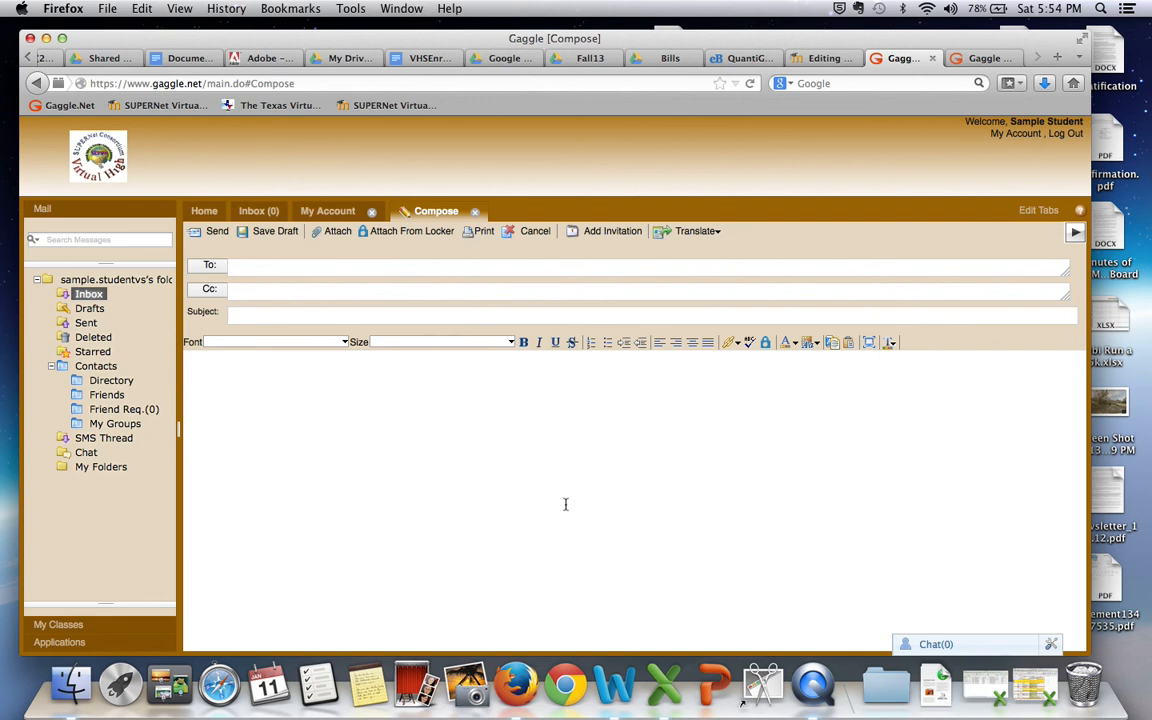